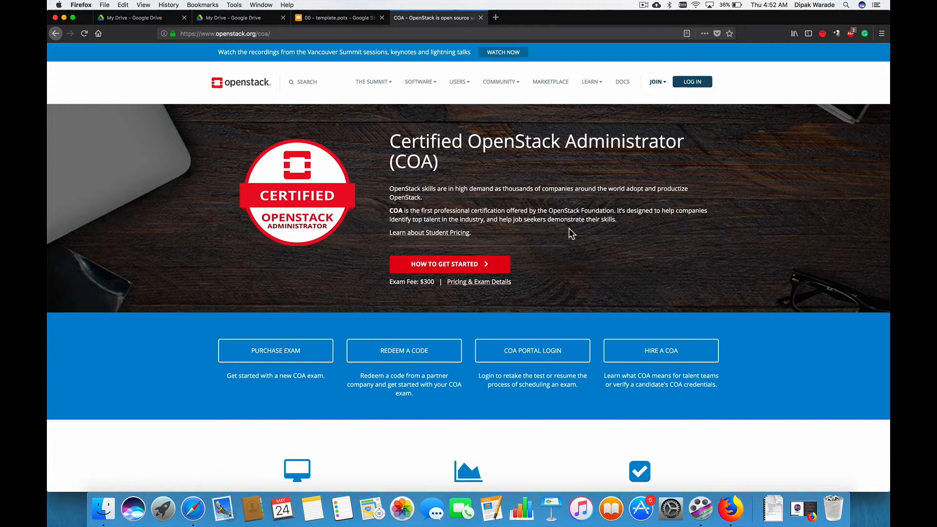
{"action": "mouse_move", "coordinate": [458, 158]}
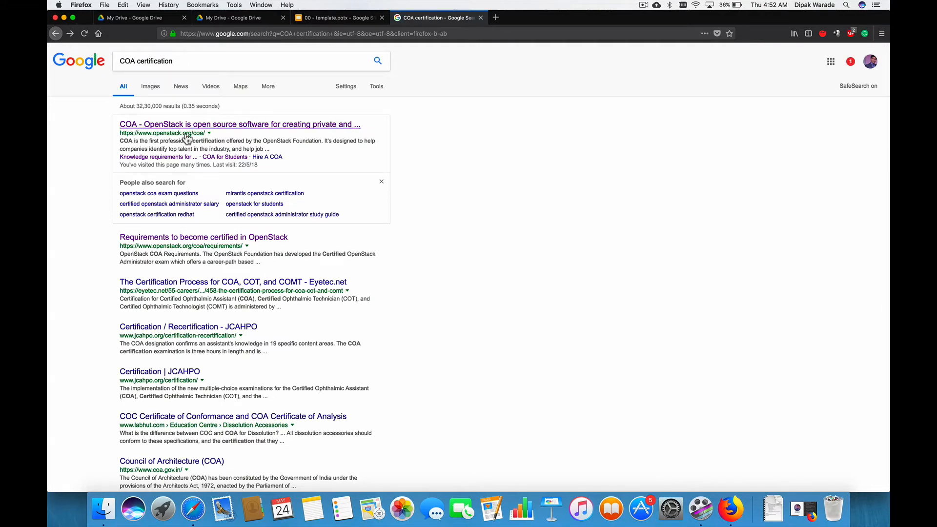
Step: Open the 'COA - OpenStack is open source software…' result to load openstack.org/coa
{"action": "left_click", "coordinate": [239, 124]}
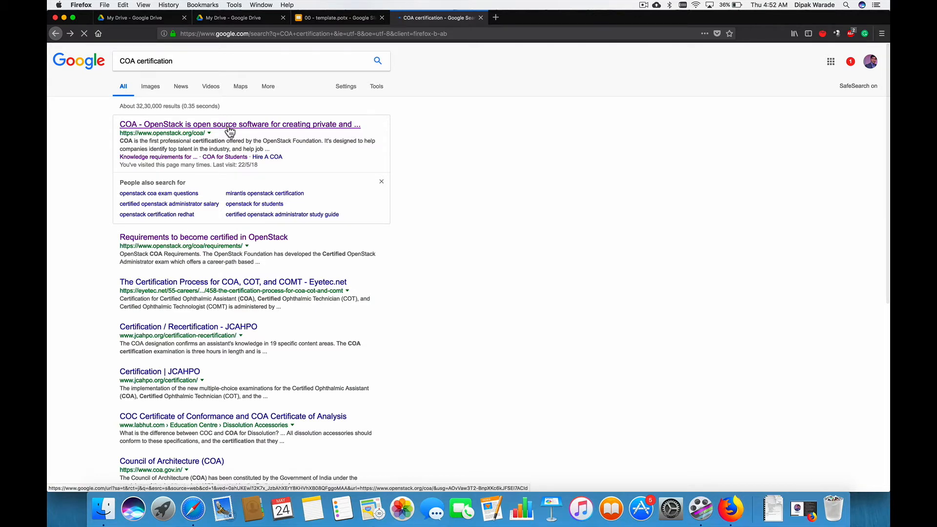
{"action": "left_click", "coordinate": [224, 124]}
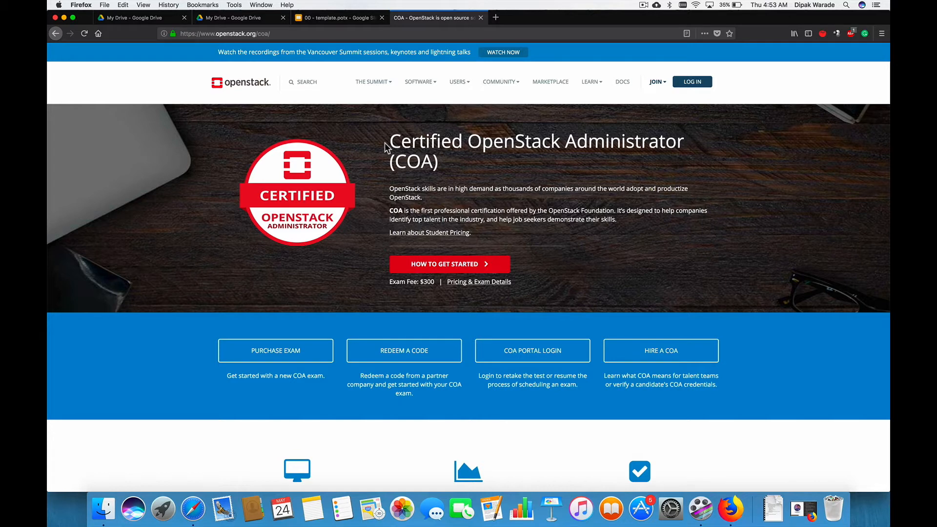
{"action": "mouse_move", "coordinate": [379, 228]}
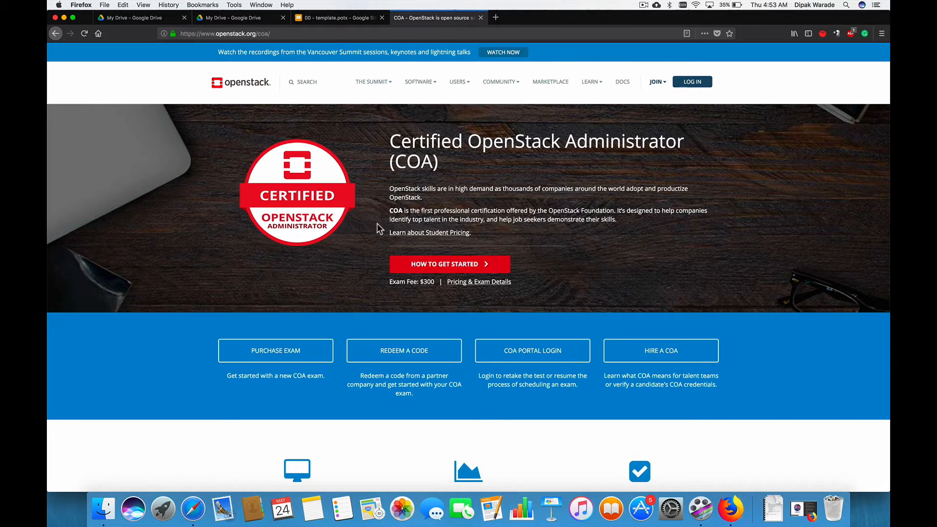
Step: Scroll past the Training Partners logos to How to Get Started and the $300 exam cost
{"action": "scroll", "scroll_direction": "down", "scroll_amount": 3}
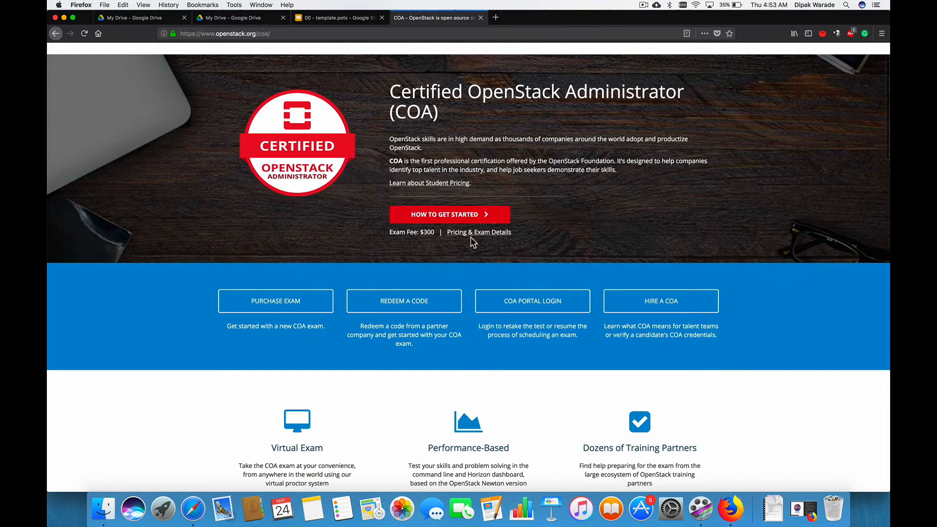
{"action": "scroll", "scroll_direction": "down", "scroll_amount": 3}
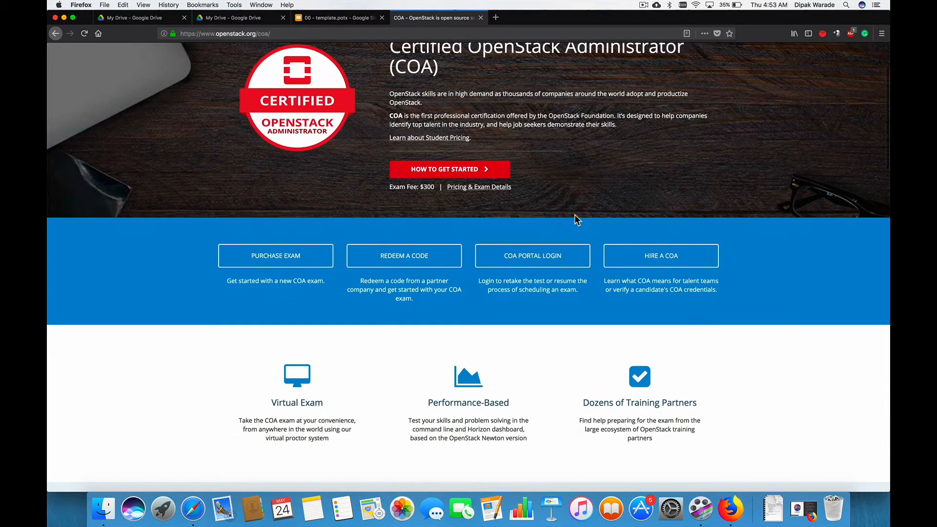
{"action": "scroll", "scroll_direction": "down", "scroll_amount": 3}
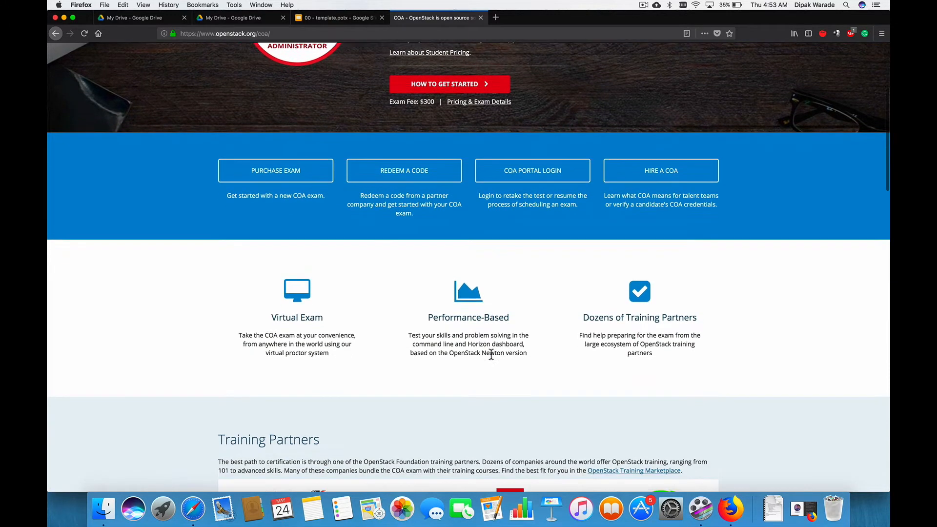
{"action": "scroll", "scroll_direction": "down", "scroll_amount": 3}
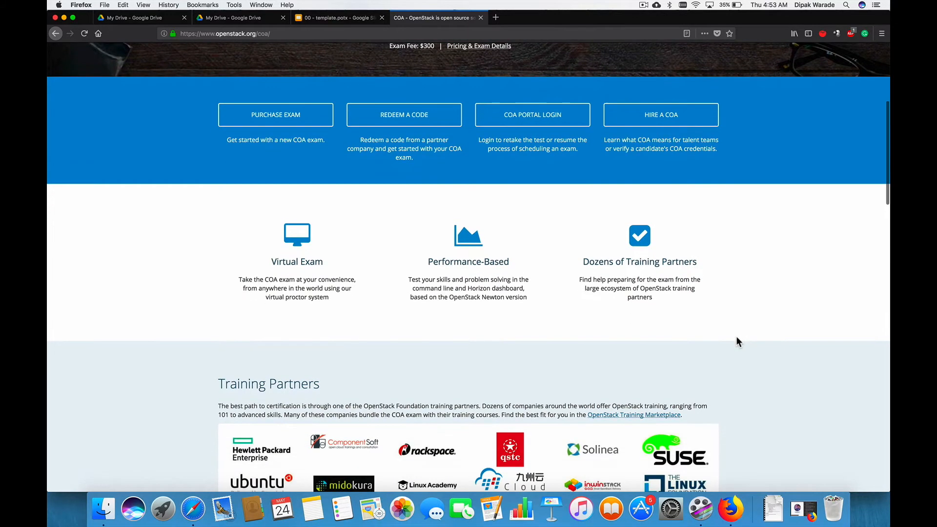
{"action": "mouse_move", "coordinate": [811, 393]}
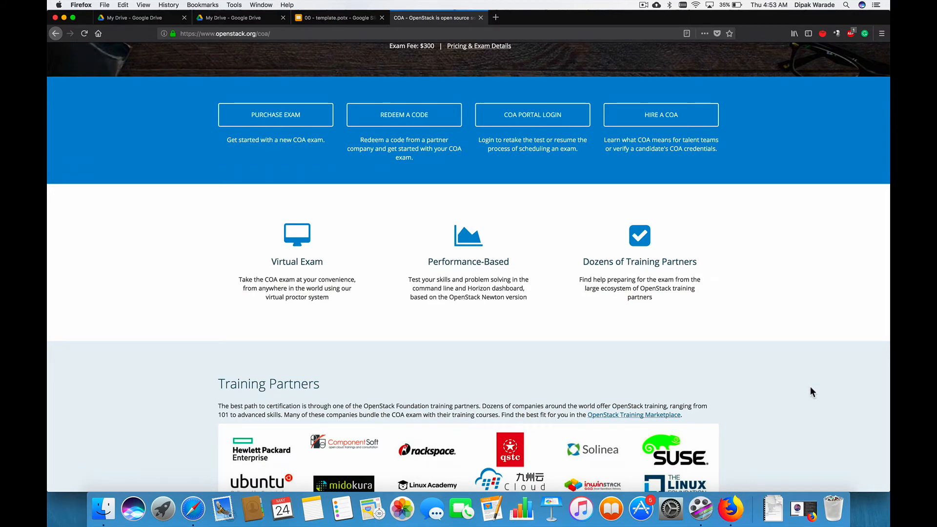
{"action": "scroll", "scroll_direction": "down", "scroll_amount": 3}
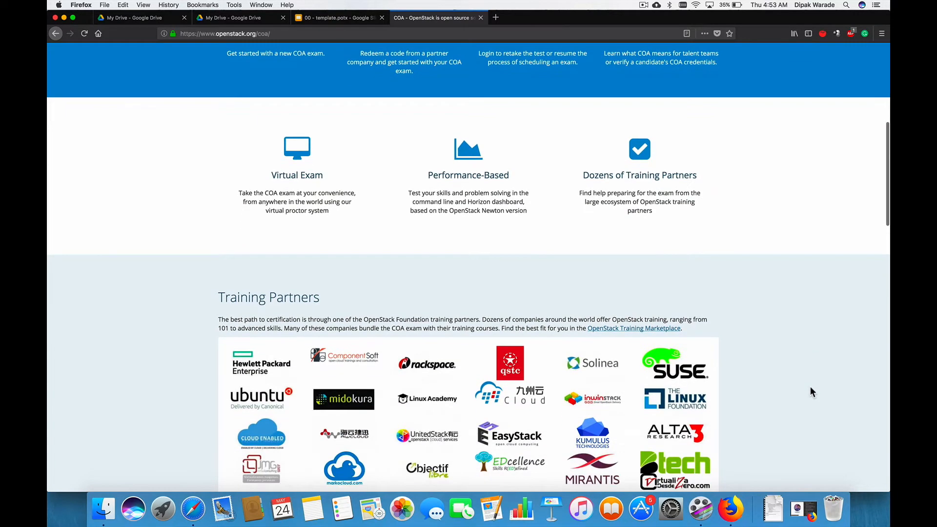
{"action": "scroll", "scroll_direction": "down", "scroll_amount": 3}
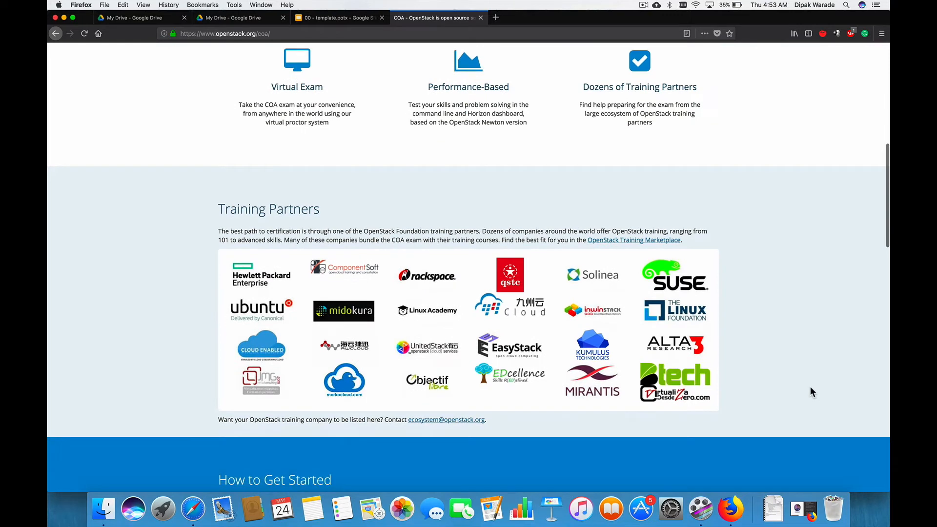
{"action": "scroll", "scroll_direction": "down", "scroll_amount": 3}
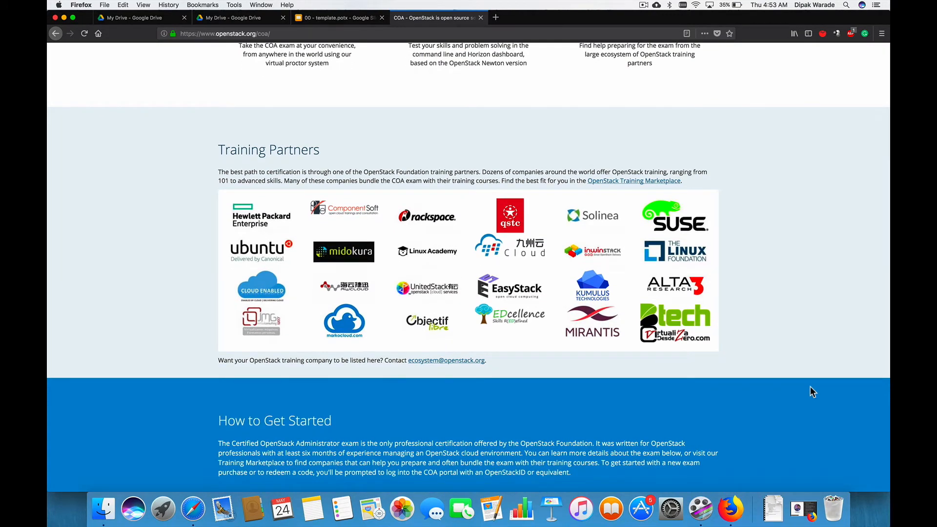
{"action": "scroll", "scroll_direction": "down", "scroll_amount": 3}
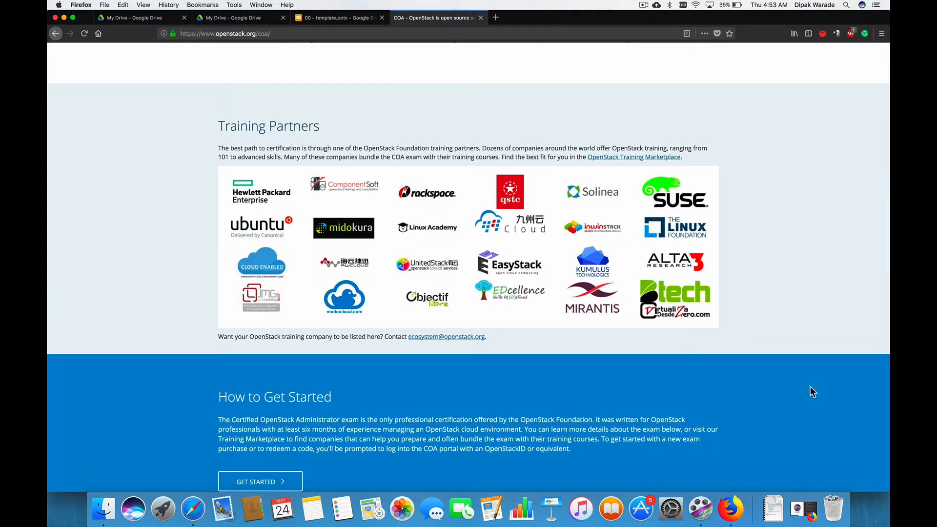
{"action": "scroll", "scroll_direction": "down", "scroll_amount": 3}
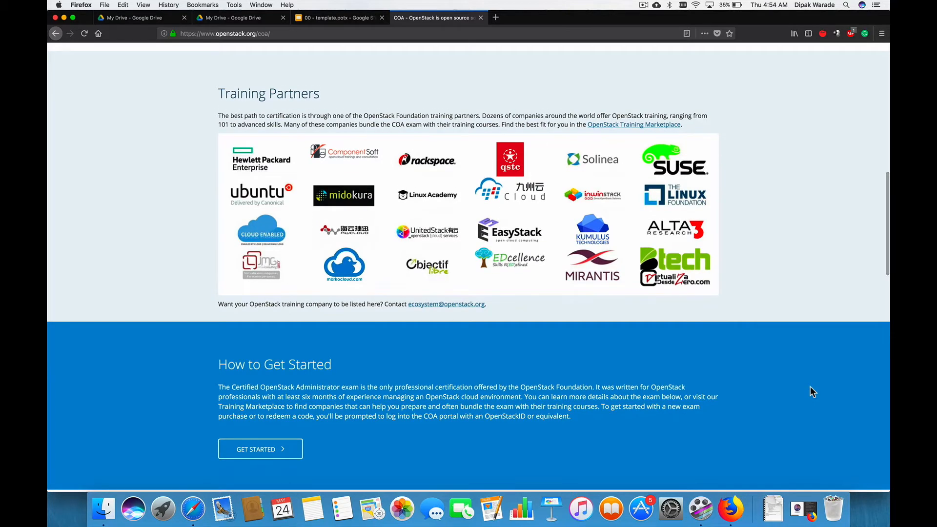
{"action": "scroll", "scroll_direction": "down", "scroll_amount": 3}
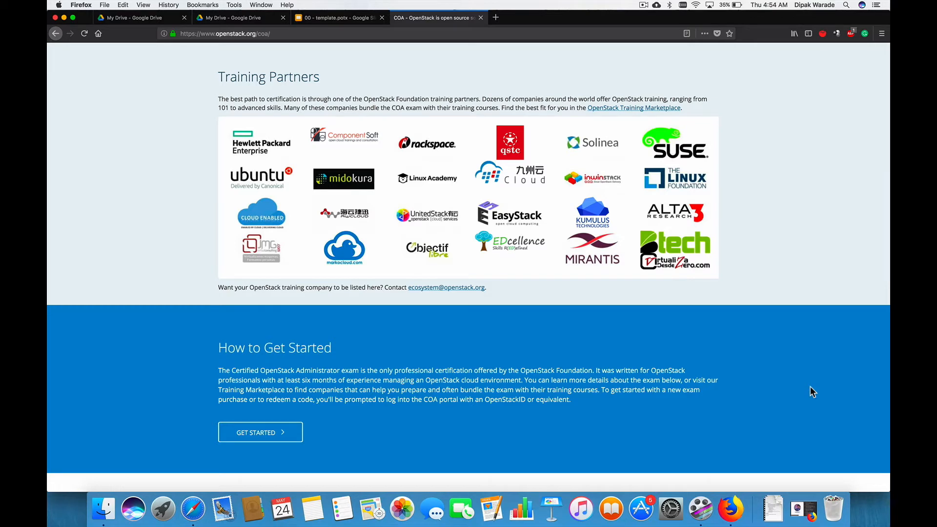
{"action": "scroll", "scroll_direction": "down", "scroll_amount": 3}
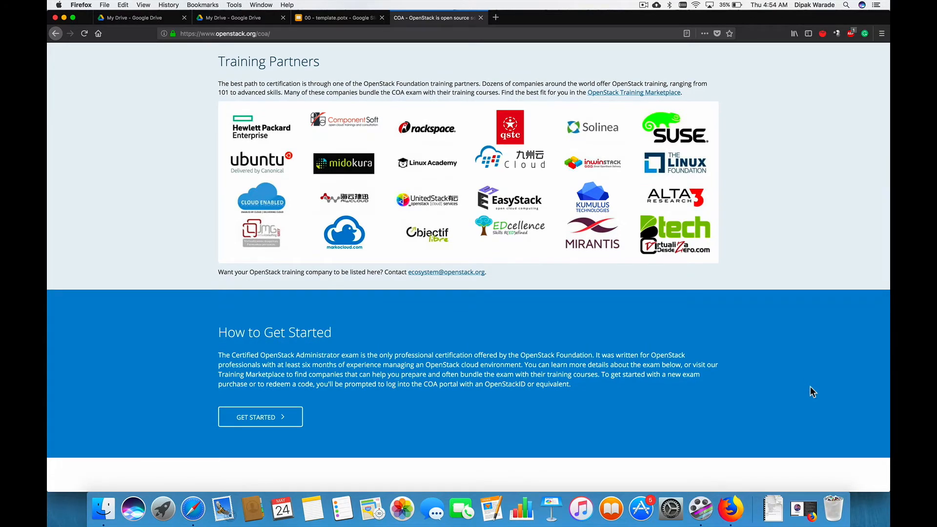
{"action": "scroll", "scroll_direction": "down", "scroll_amount": 3}
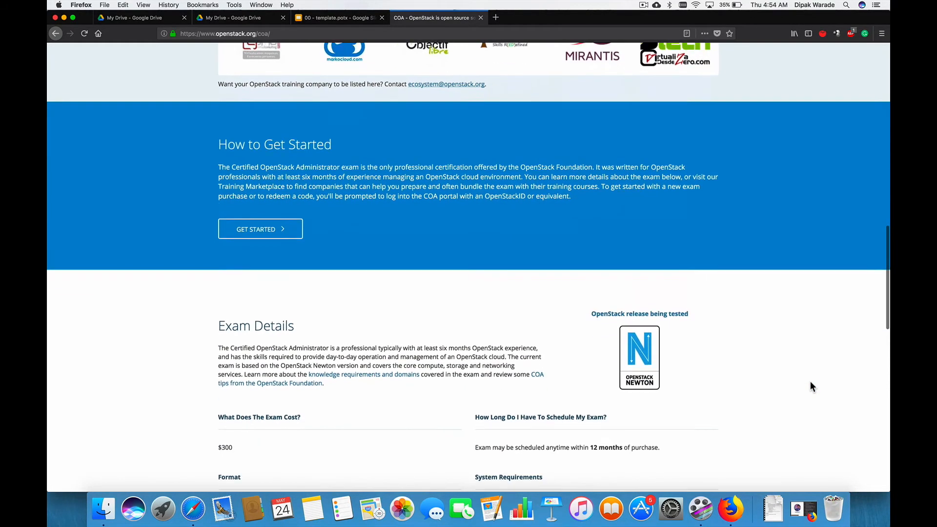
Step: Scroll through Exam Details to ID requirements, the 2.5-hour duration and scoring details
{"action": "scroll", "scroll_direction": "down", "scroll_amount": 3}
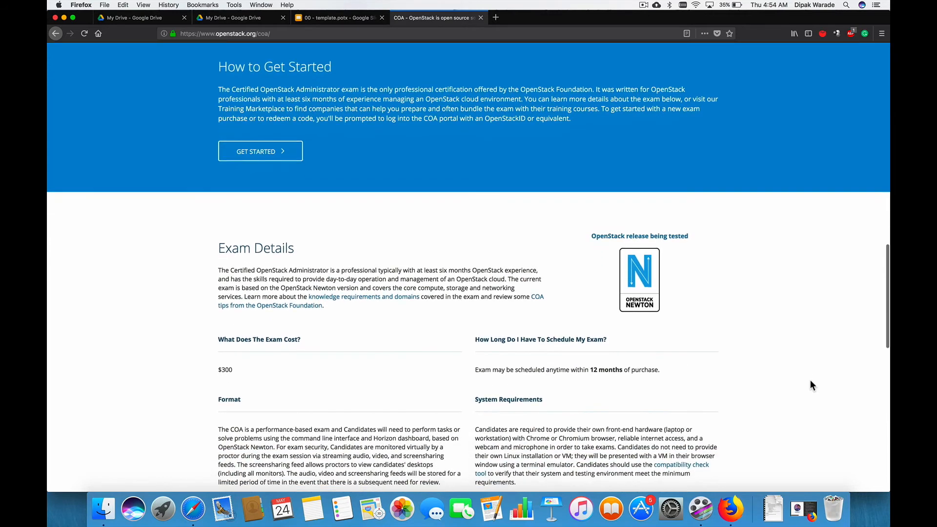
{"action": "scroll", "scroll_direction": "down", "scroll_amount": 3}
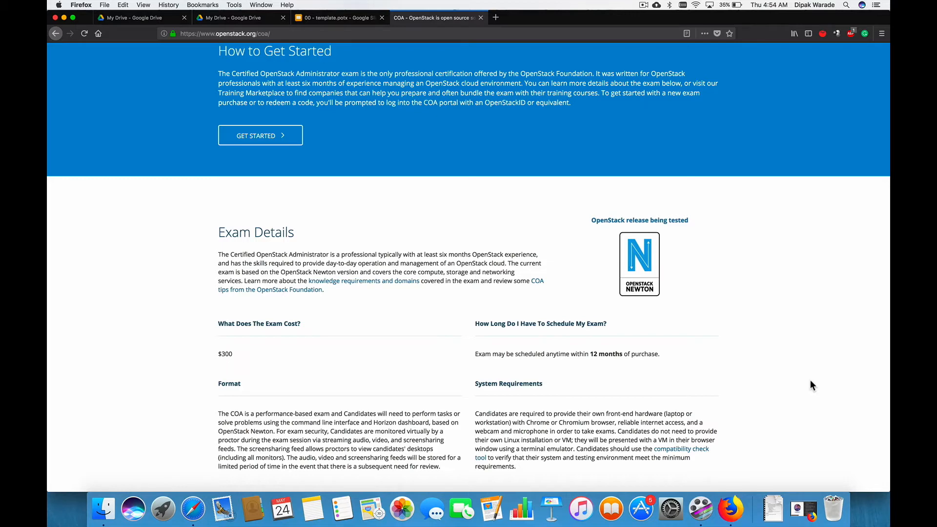
{"action": "scroll", "scroll_direction": "down", "scroll_amount": 3}
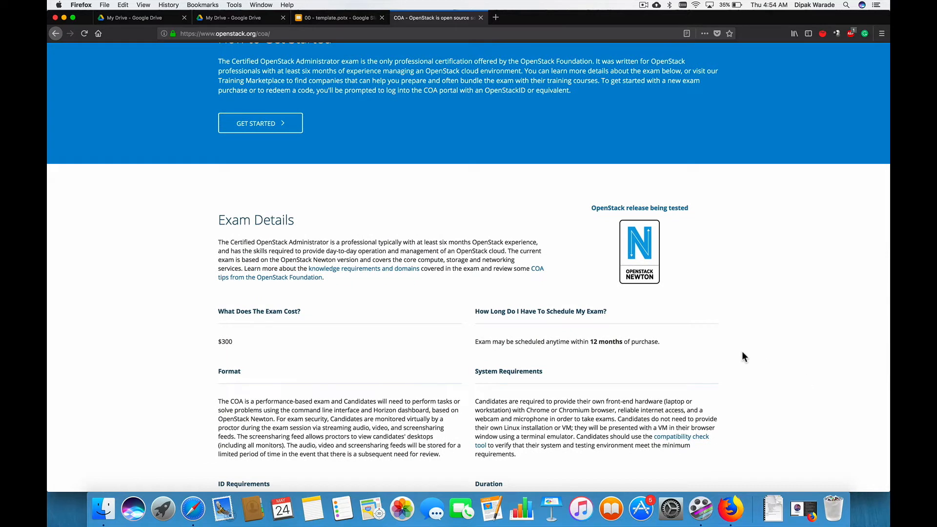
{"action": "mouse_move", "coordinate": [631, 291]}
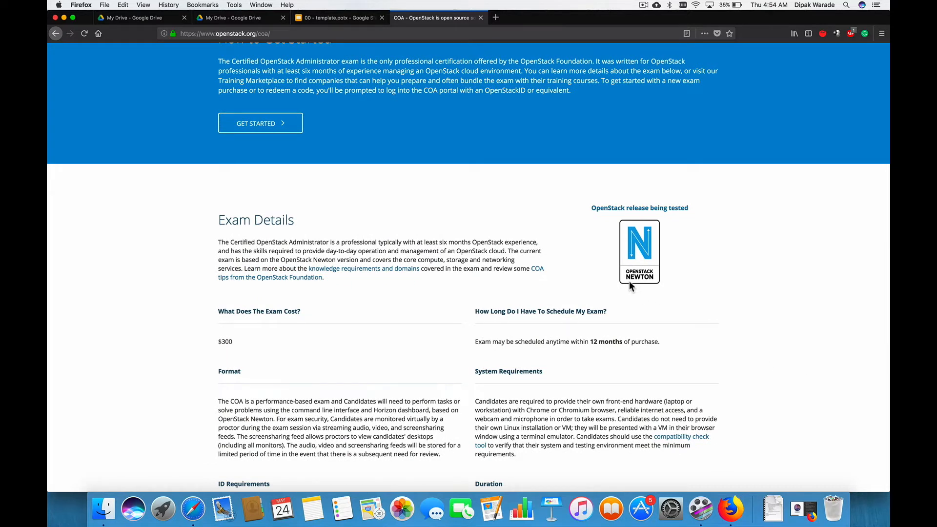
{"action": "mouse_move", "coordinate": [728, 309]}
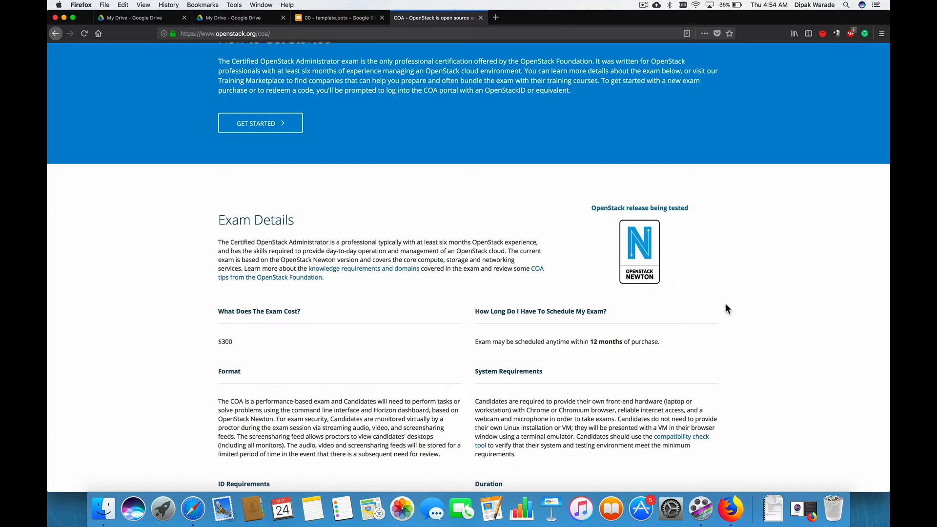
{"action": "mouse_move", "coordinate": [784, 385]}
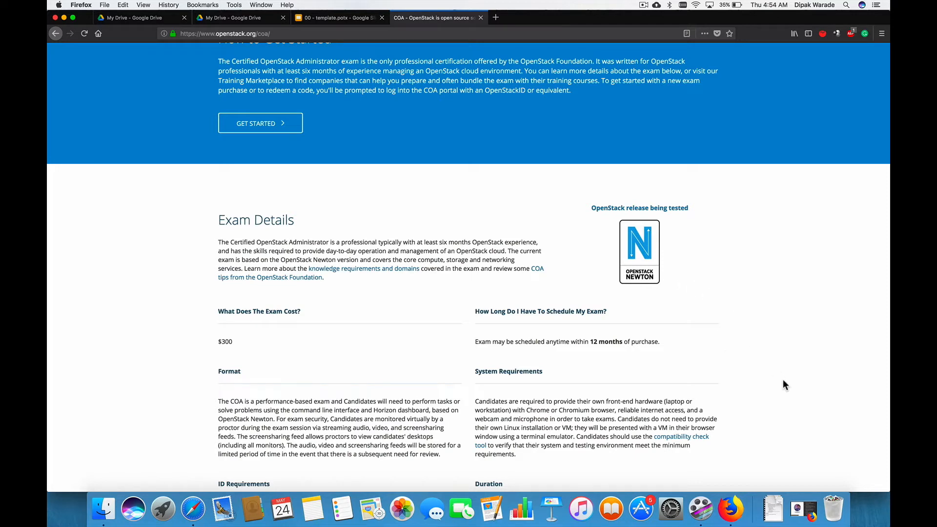
{"action": "scroll", "scroll_direction": "down", "scroll_amount": 3}
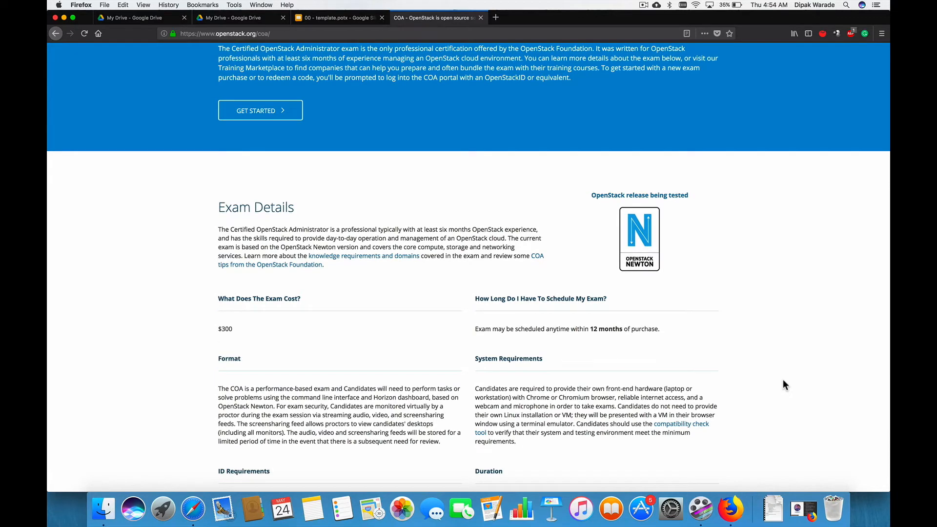
{"action": "scroll", "scroll_direction": "down", "scroll_amount": 3}
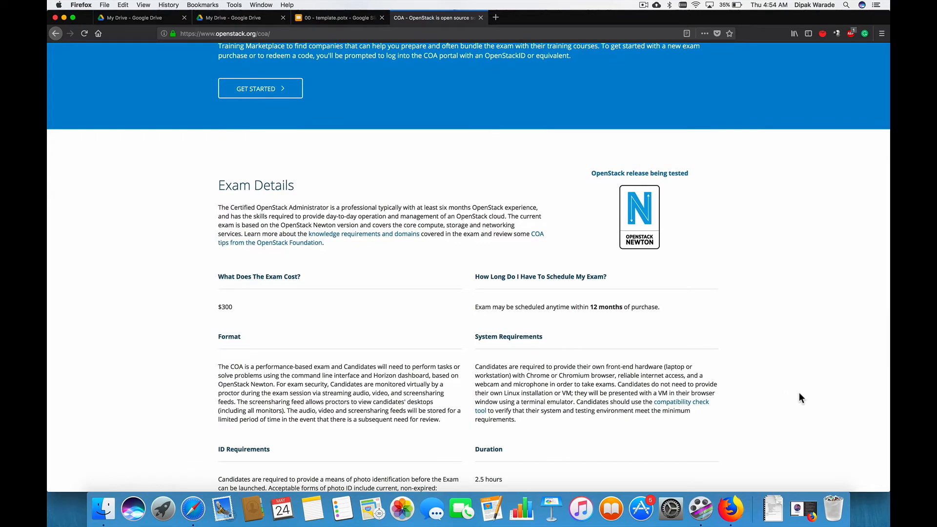
{"action": "scroll", "scroll_direction": "down", "scroll_amount": 3}
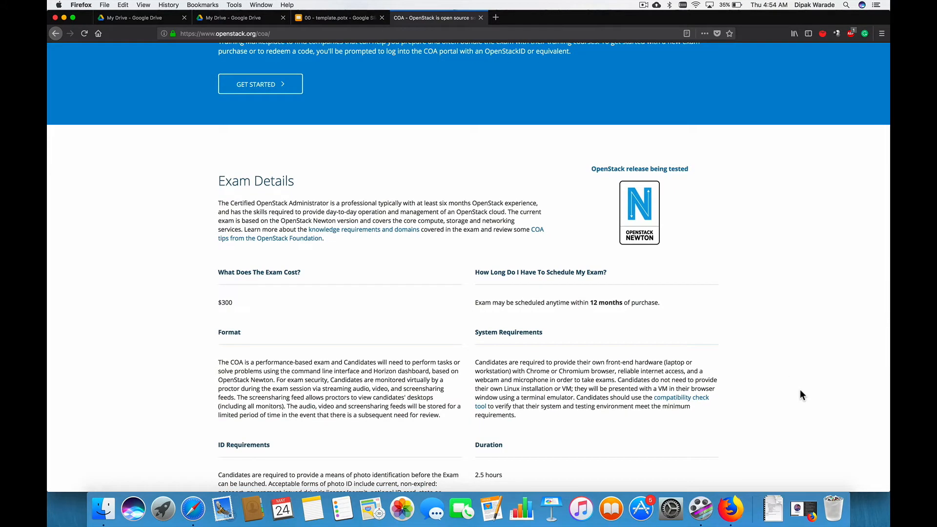
{"action": "scroll", "scroll_direction": "down", "scroll_amount": 3}
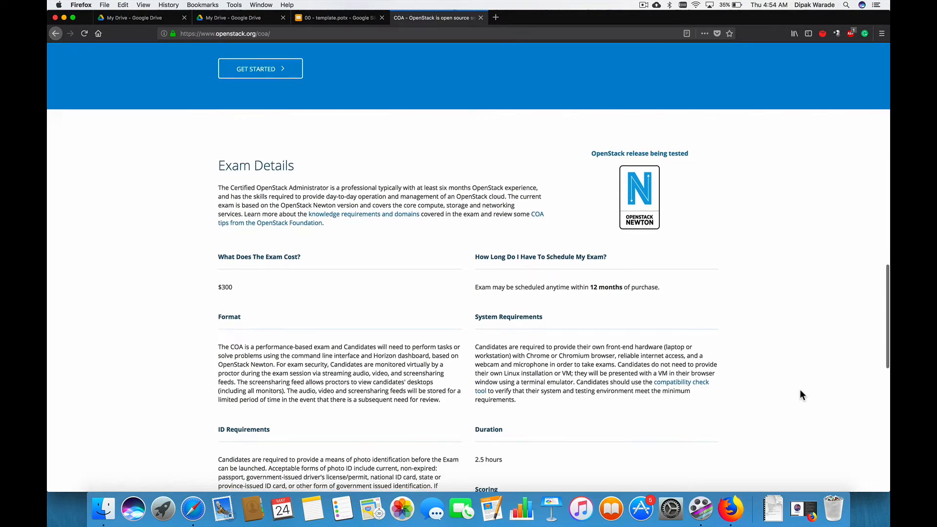
{"action": "scroll", "scroll_direction": "down", "scroll_amount": 3}
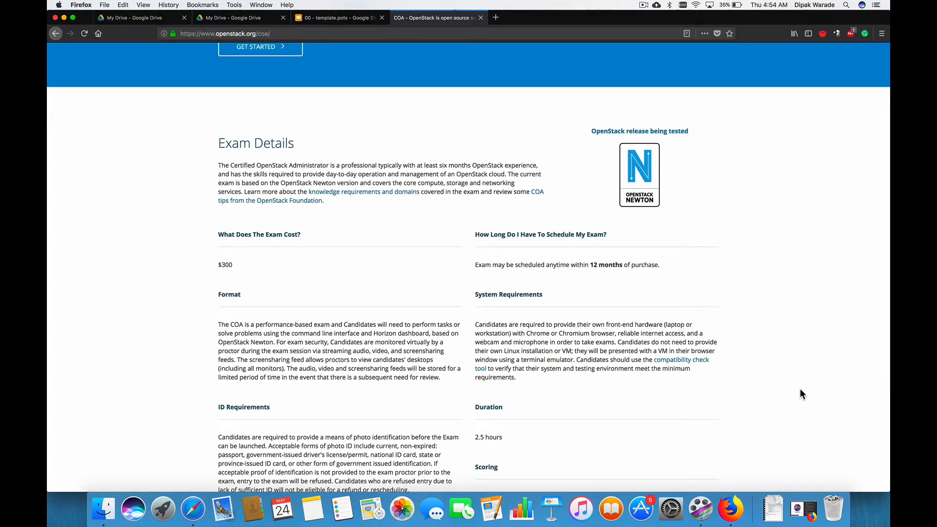
{"action": "mouse_move", "coordinate": [759, 315]}
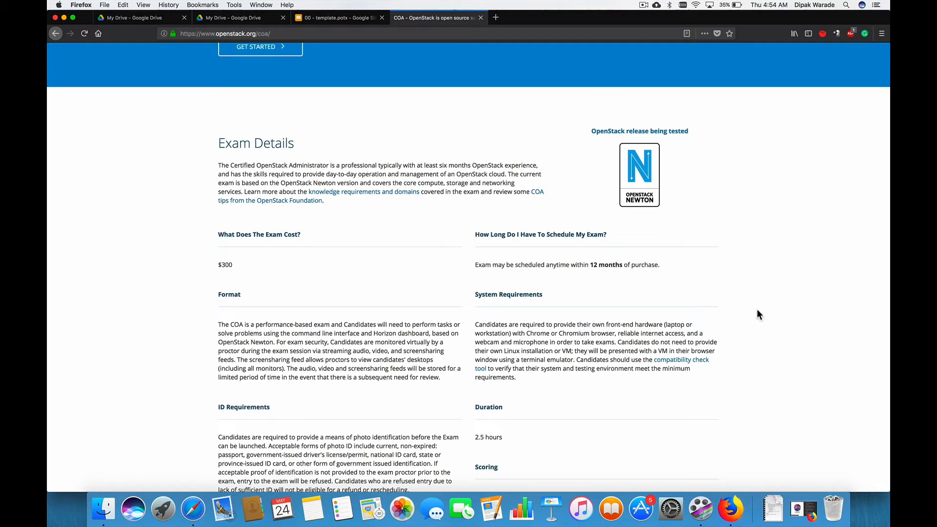
{"action": "mouse_move", "coordinate": [655, 212]}
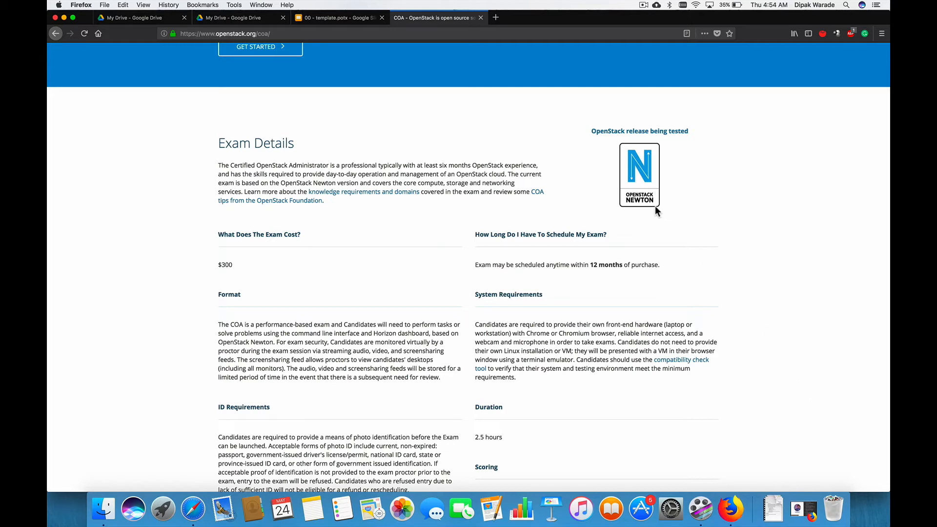
{"action": "mouse_move", "coordinate": [355, 290]}
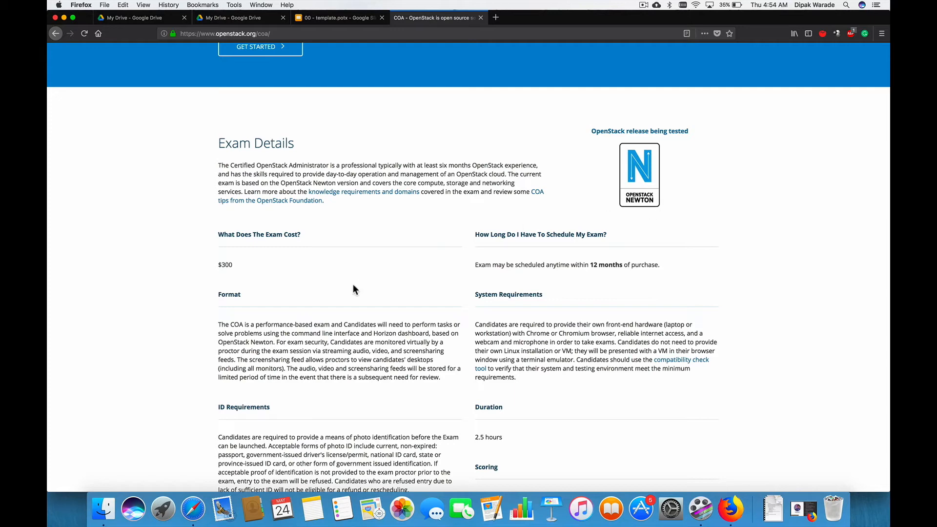
{"action": "mouse_move", "coordinate": [535, 265]}
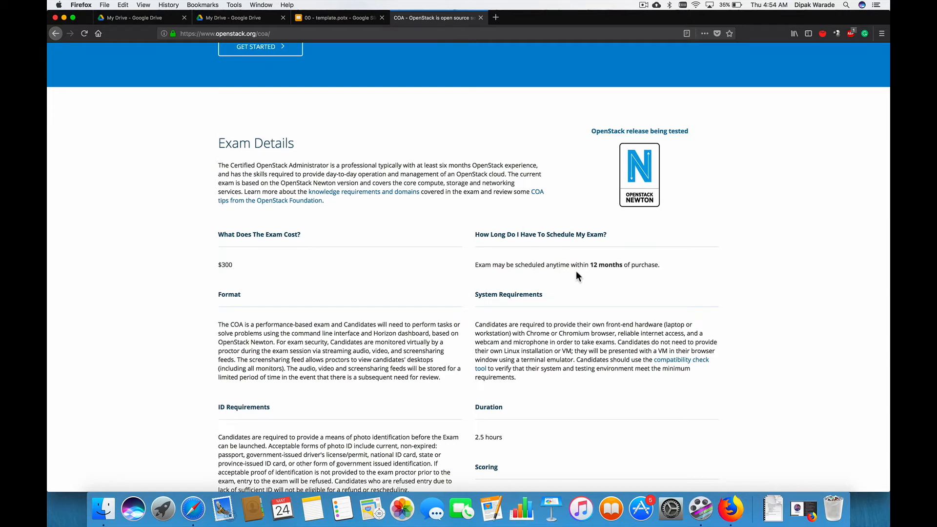
{"action": "scroll", "scroll_direction": "down", "scroll_amount": 3}
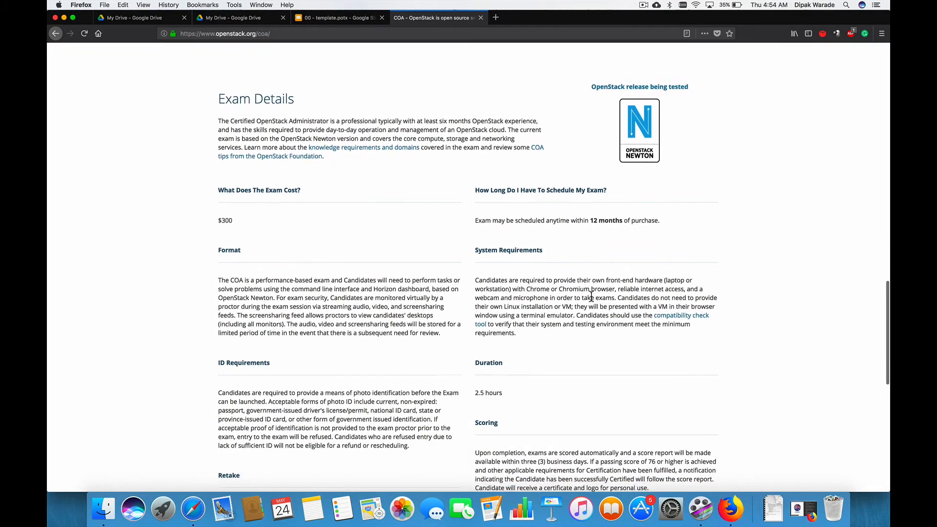
{"action": "scroll", "scroll_direction": "down", "scroll_amount": 3}
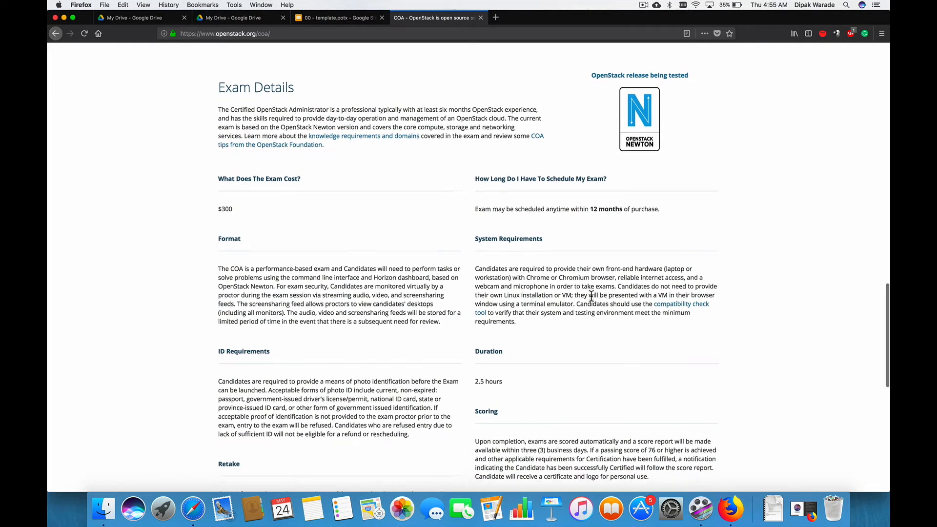
{"action": "scroll", "scroll_direction": "down", "scroll_amount": 3}
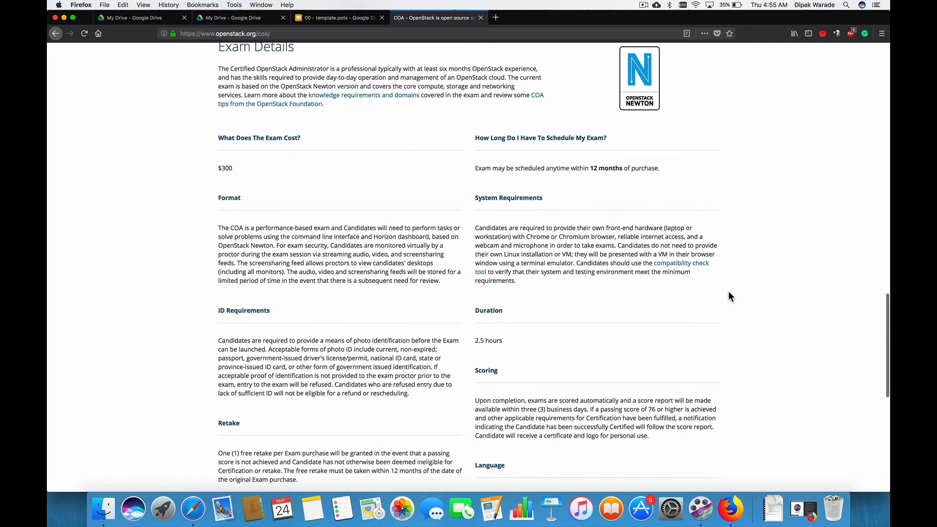
{"action": "mouse_move", "coordinate": [607, 229]}
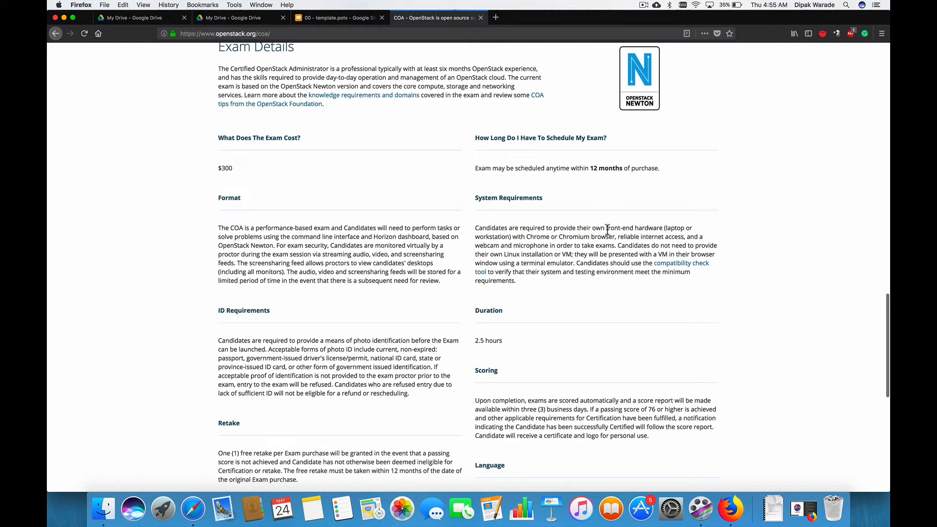
{"action": "mouse_move", "coordinate": [515, 264]}
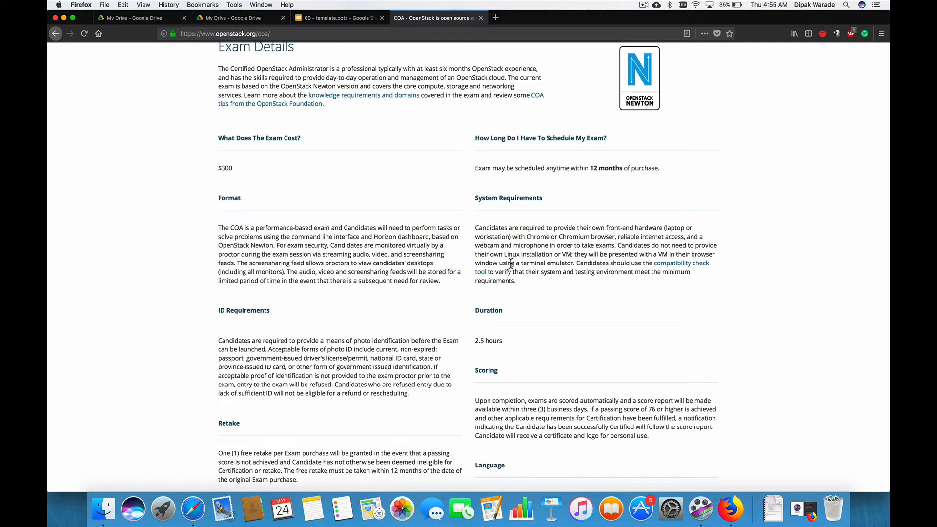
{"action": "mouse_move", "coordinate": [708, 315]}
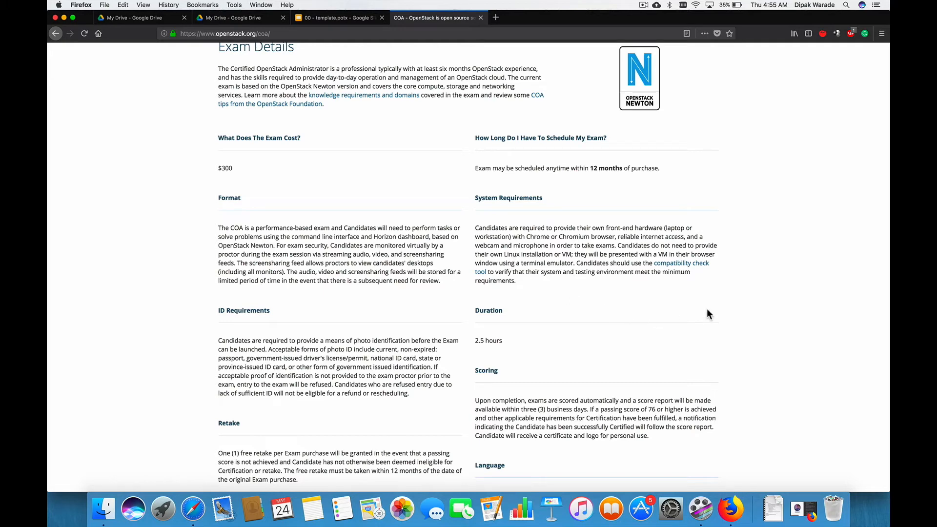
{"action": "scroll", "scroll_direction": "down", "scroll_amount": 3}
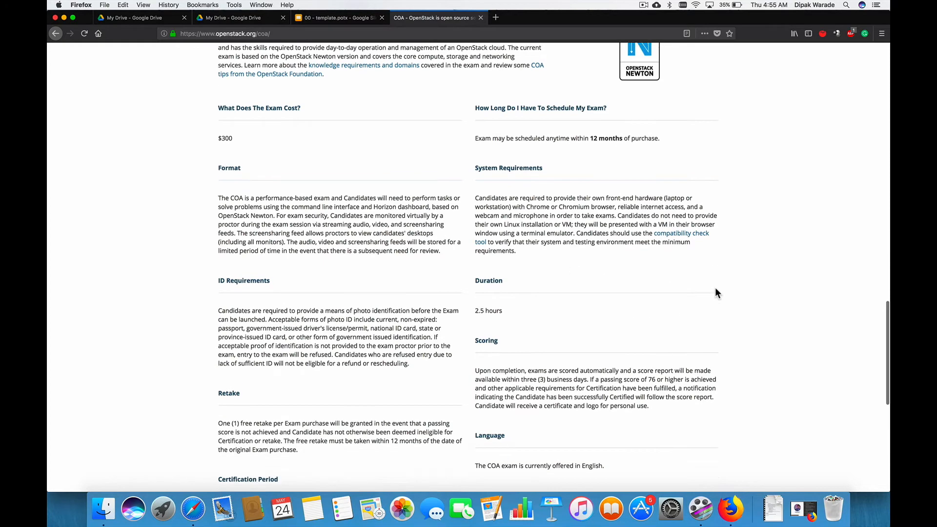
{"action": "scroll", "scroll_direction": "down", "scroll_amount": 3}
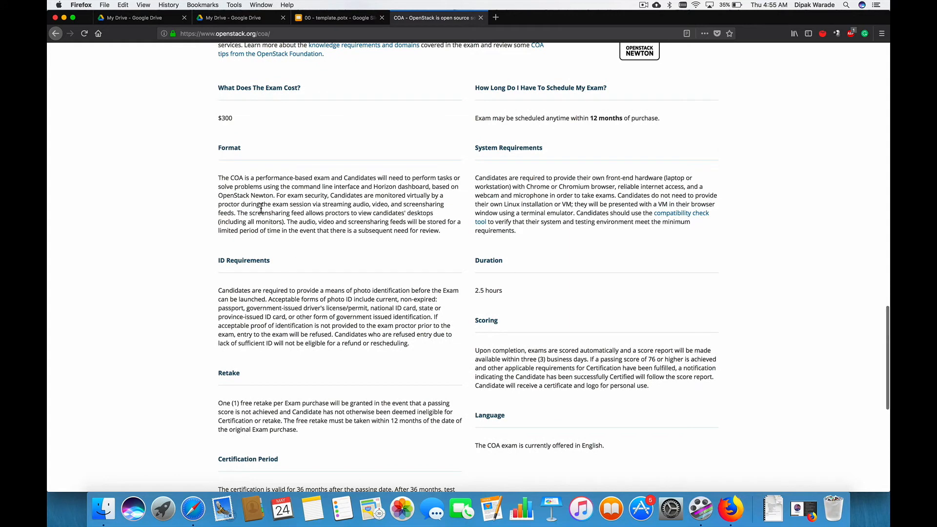
{"action": "mouse_move", "coordinate": [609, 291]}
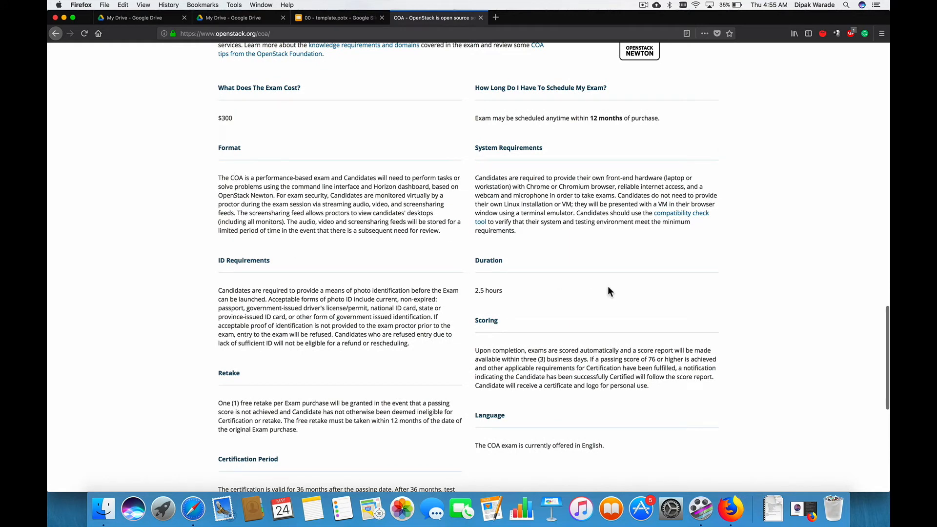
{"action": "mouse_move", "coordinate": [757, 299]}
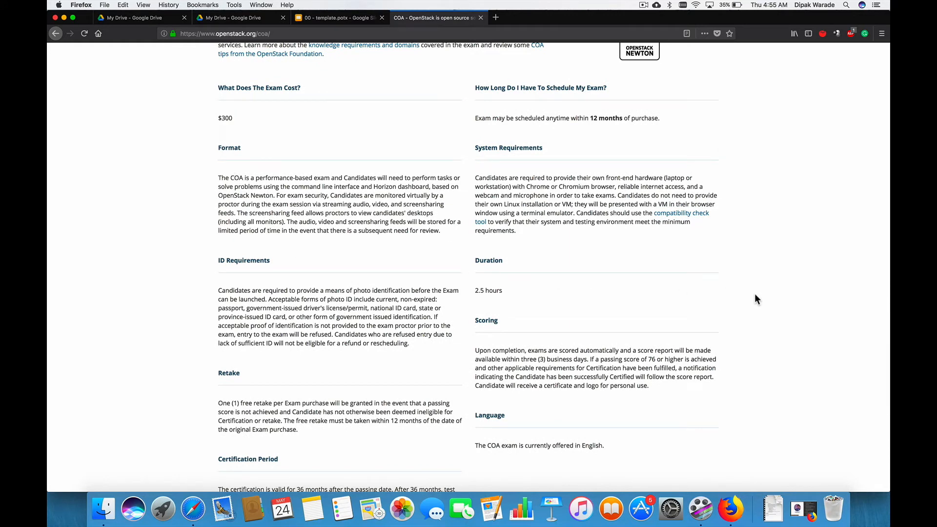
{"action": "scroll", "scroll_direction": "down", "scroll_amount": 3}
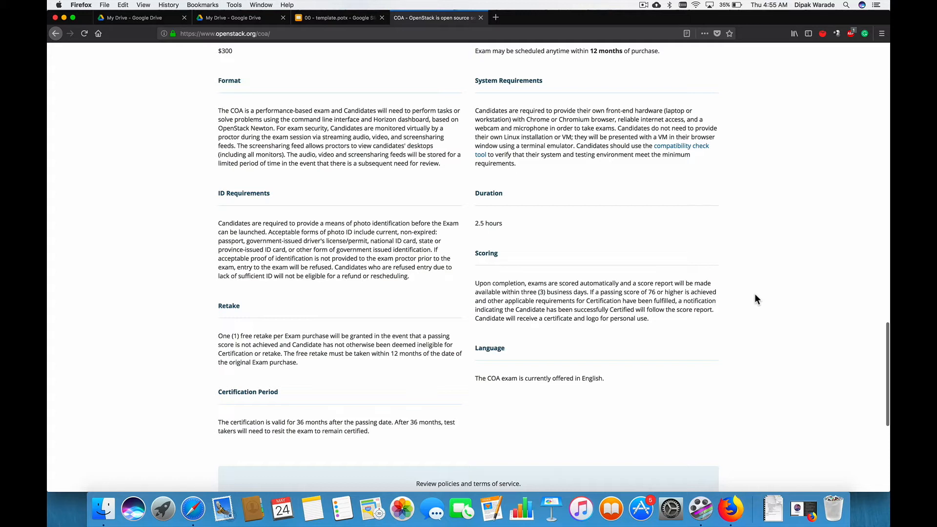
{"action": "scroll", "scroll_direction": "down", "scroll_amount": 3}
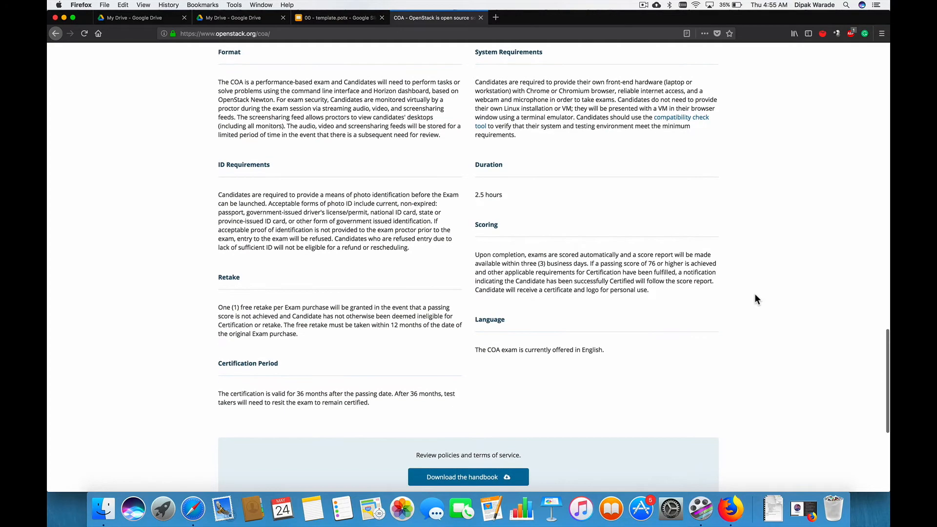
{"action": "scroll", "scroll_direction": "down", "scroll_amount": 3}
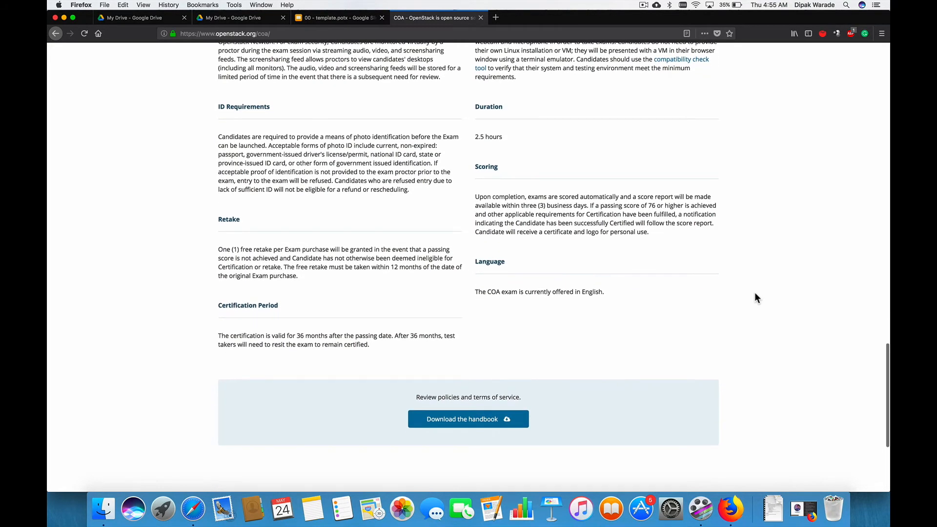
{"action": "mouse_move", "coordinate": [798, 285]}
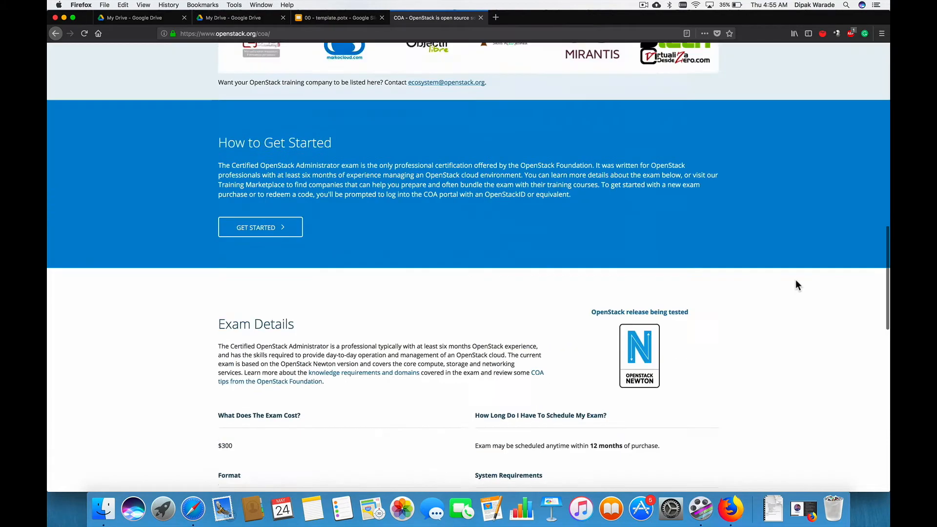
{"action": "scroll", "scroll_direction": "up", "scroll_amount": 3}
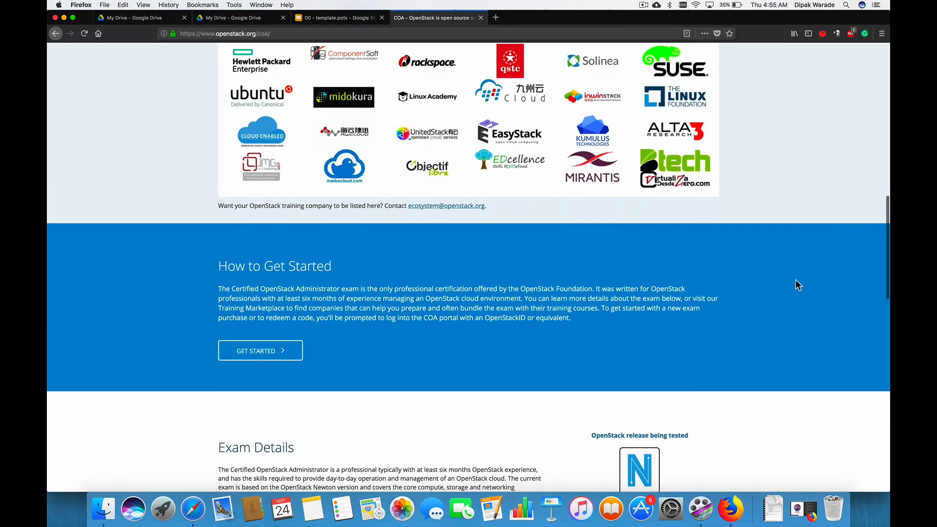
{"action": "scroll", "scroll_direction": "down", "scroll_amount": 3}
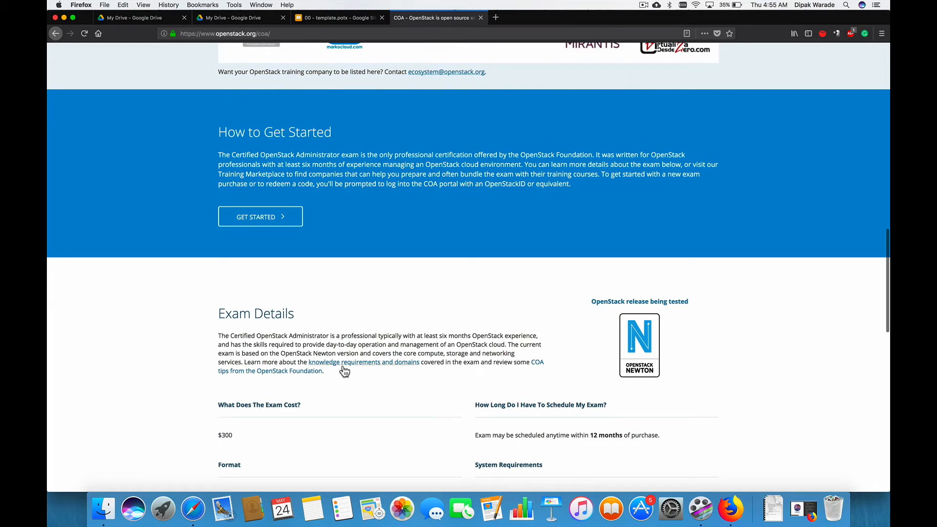
{"action": "mouse_move", "coordinate": [344, 370]}
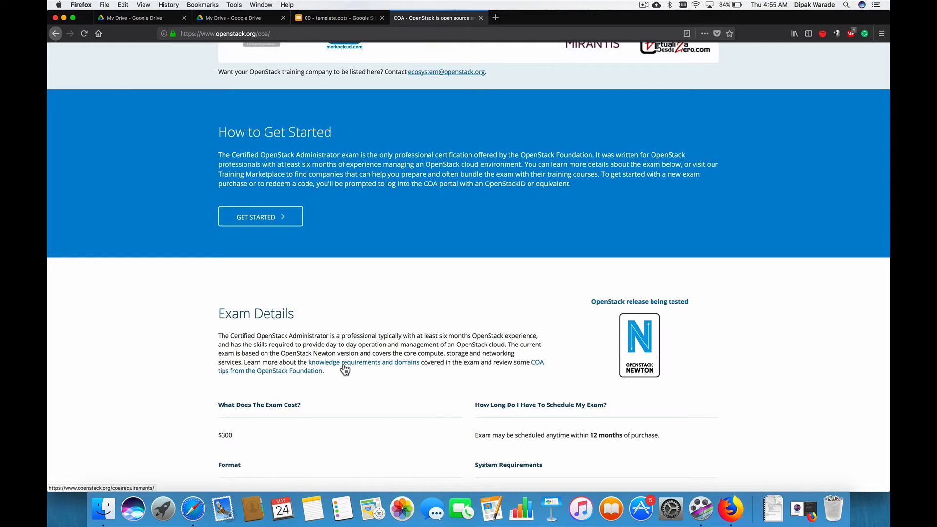
Step: Open the COA Requirements page and read domains from Getting to know OpenStack through Compute
{"action": "left_click", "coordinate": [363, 362]}
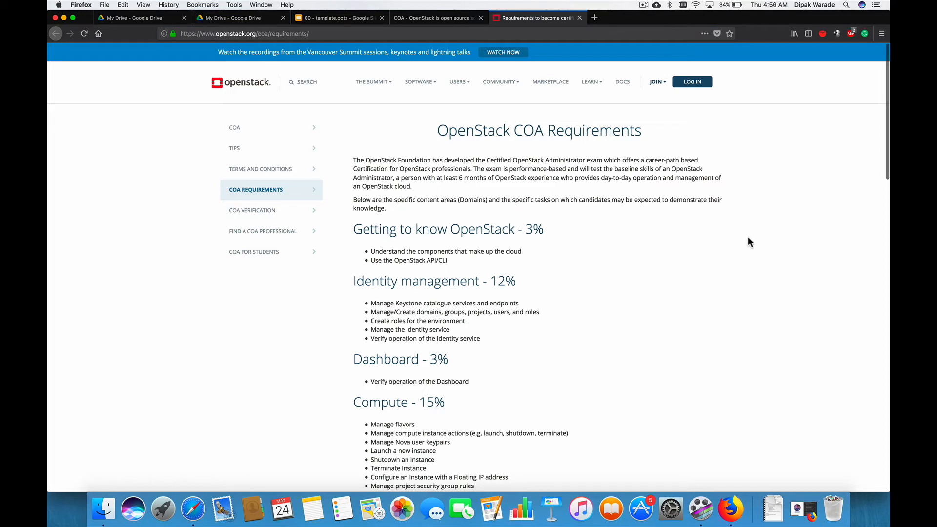
{"action": "scroll", "scroll_direction": "down", "scroll_amount": 3}
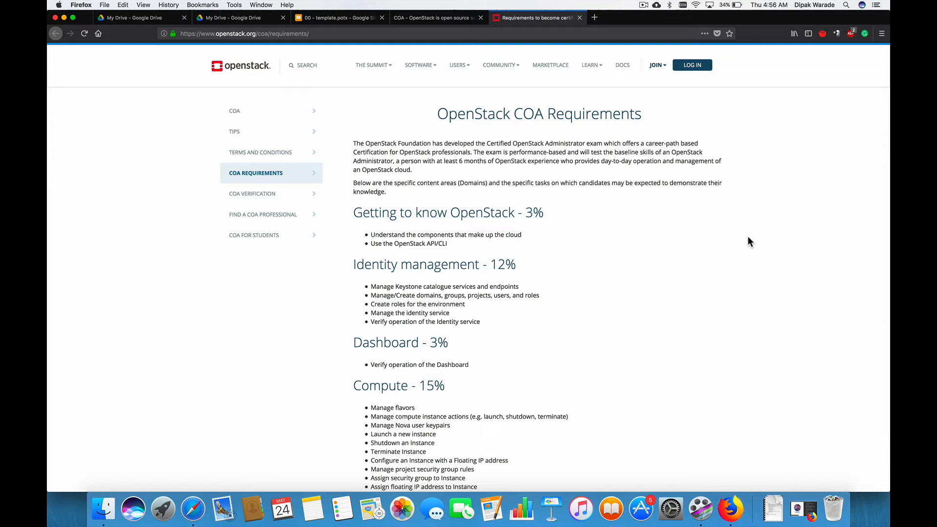
{"action": "mouse_move", "coordinate": [767, 260]}
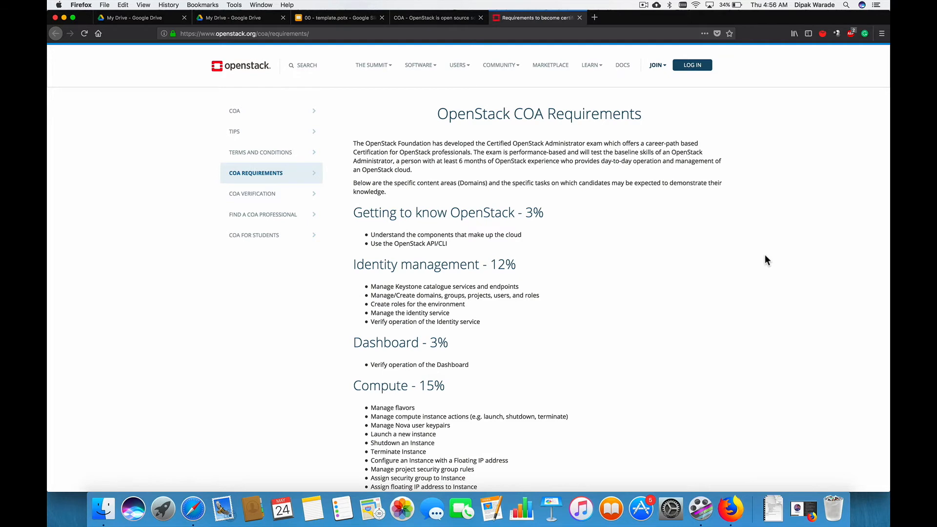
{"action": "scroll", "scroll_direction": "down", "scroll_amount": 3}
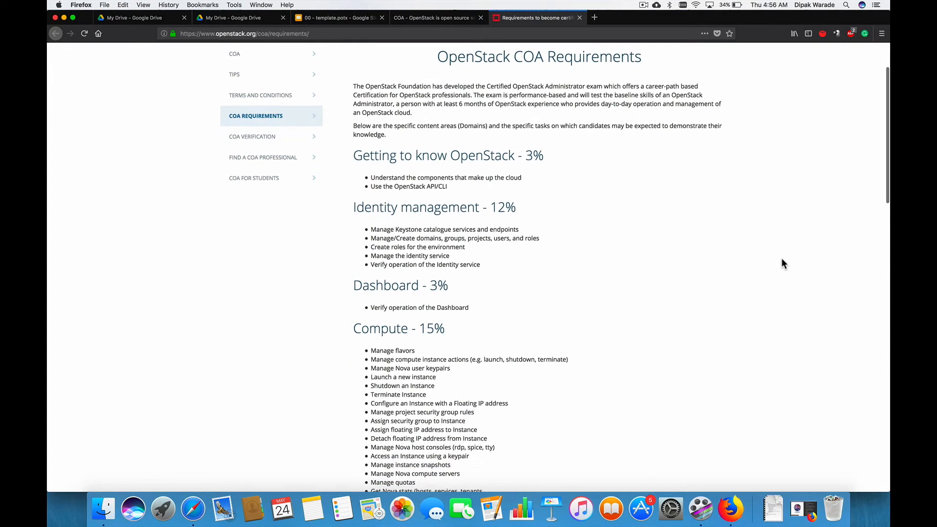
{"action": "scroll", "scroll_direction": "down", "scroll_amount": 3}
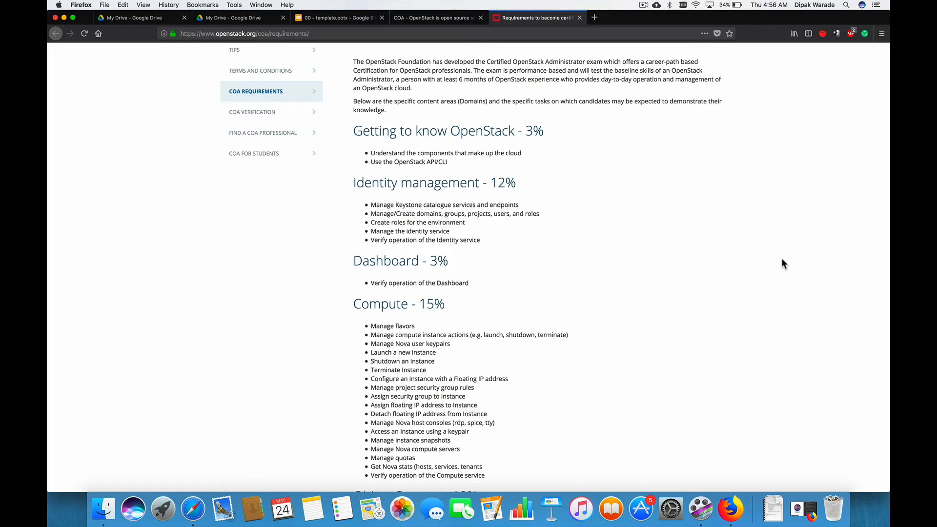
{"action": "scroll", "scroll_direction": "down", "scroll_amount": 3}
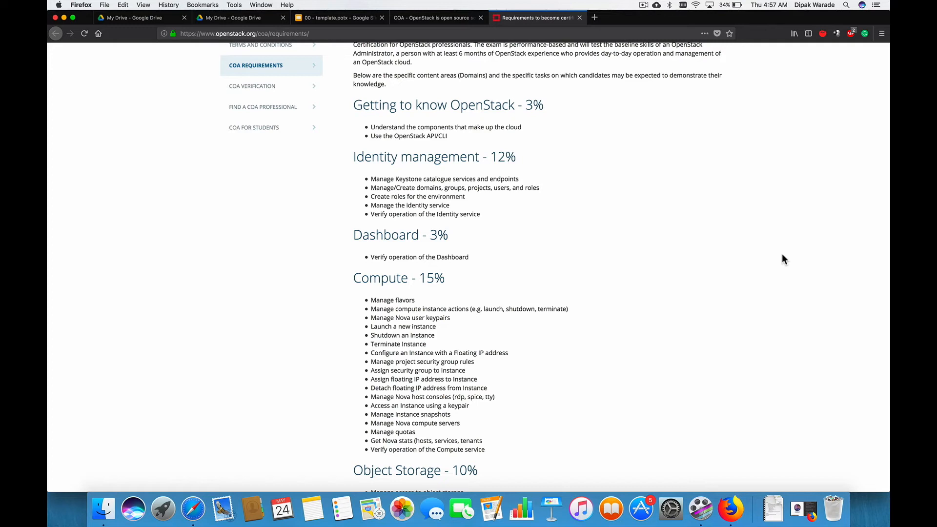
{"action": "scroll", "scroll_direction": "down", "scroll_amount": 3}
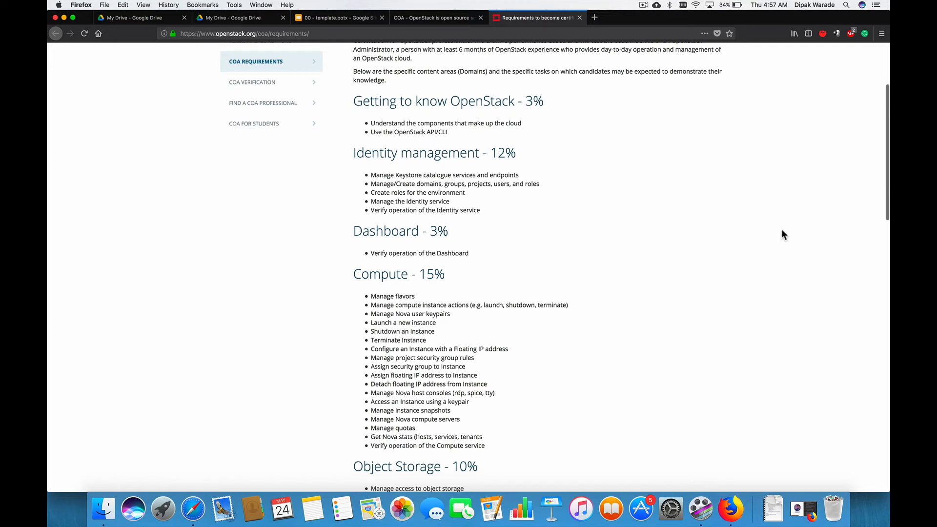
{"action": "mouse_move", "coordinate": [784, 225]}
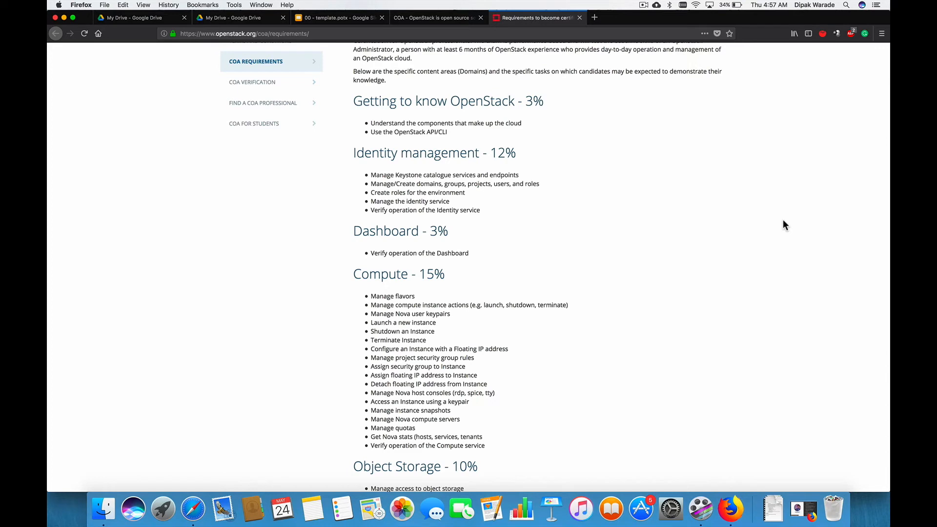
{"action": "scroll", "scroll_direction": "down", "scroll_amount": 3}
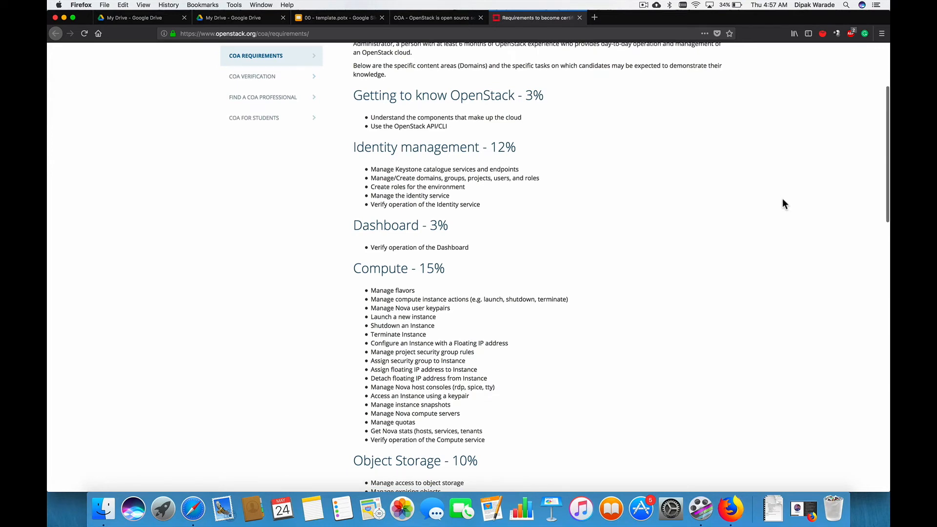
{"action": "mouse_move", "coordinate": [797, 294]}
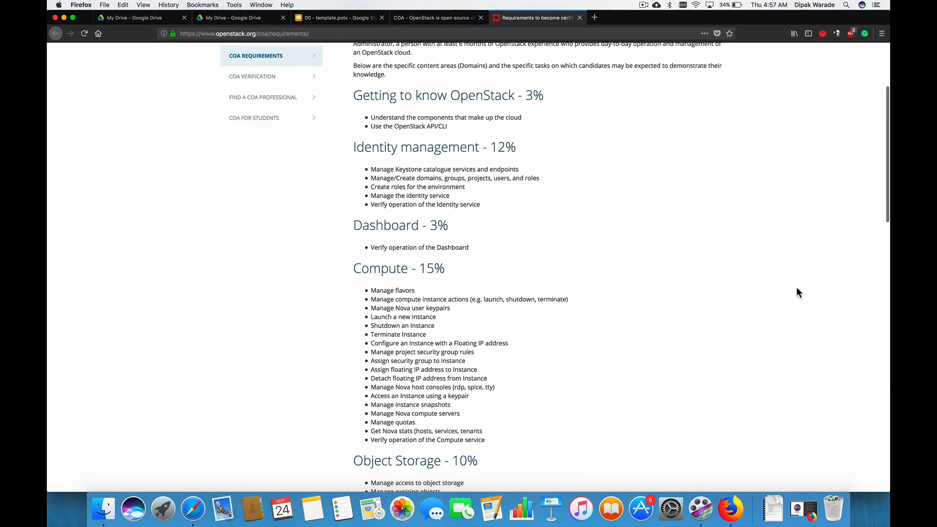
{"action": "mouse_move", "coordinate": [661, 449]}
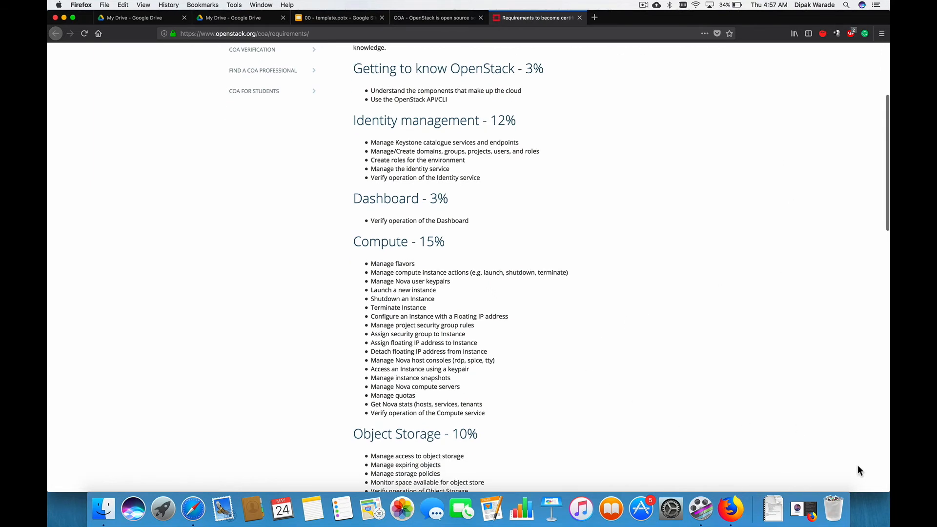
Step: Scroll through the Object Storage tasks to the Block Storage - 10% heading
{"action": "scroll", "scroll_direction": "down", "scroll_amount": 3}
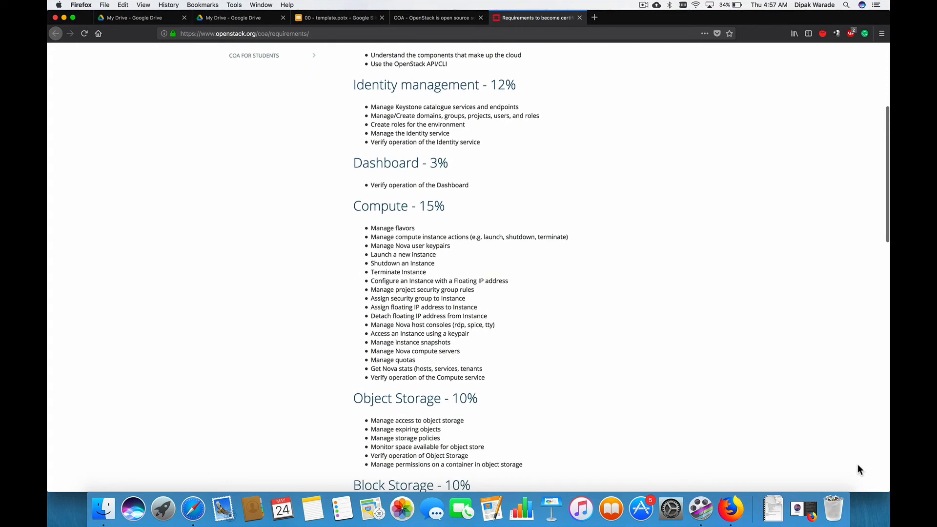
{"action": "scroll", "scroll_direction": "down", "scroll_amount": 3}
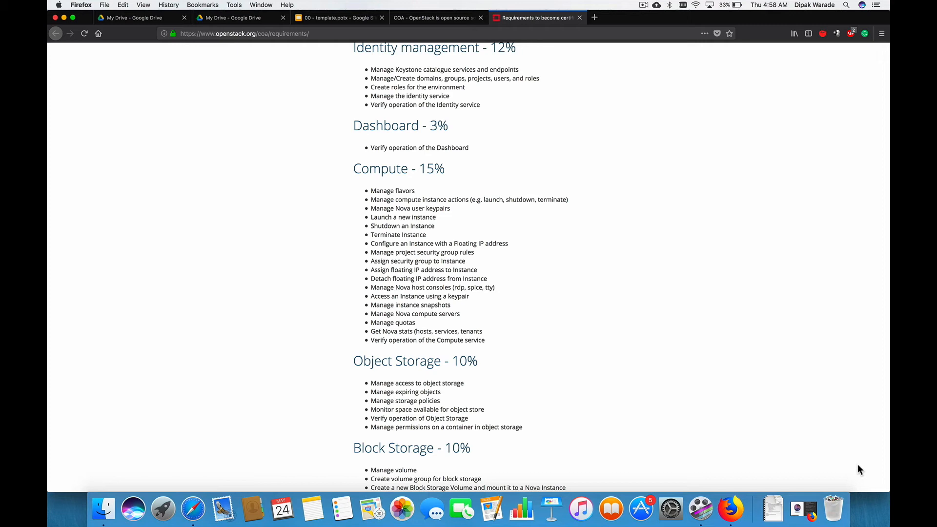
{"action": "mouse_move", "coordinate": [846, 464]}
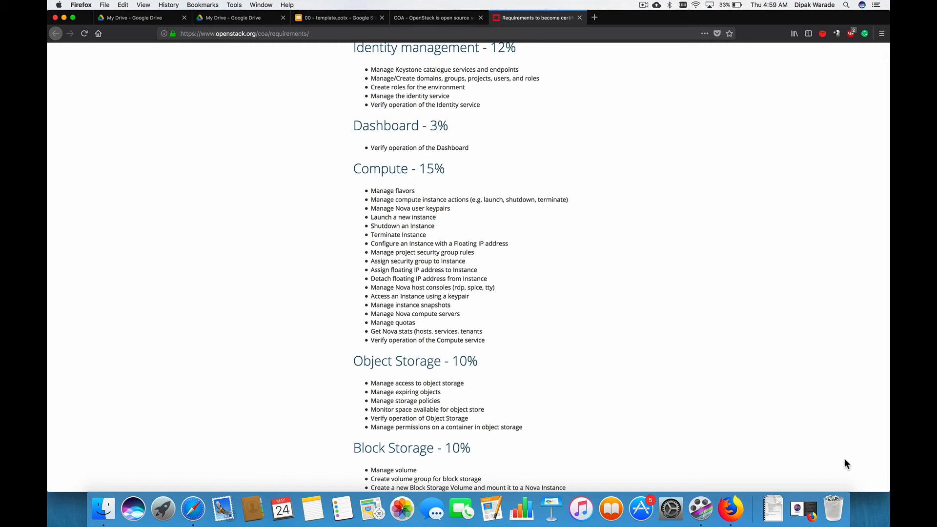
Step: Scroll through Block Storage and Networking (16%) tasks to Heat/Orchestration (8%)
{"action": "scroll", "scroll_direction": "down", "scroll_amount": 3}
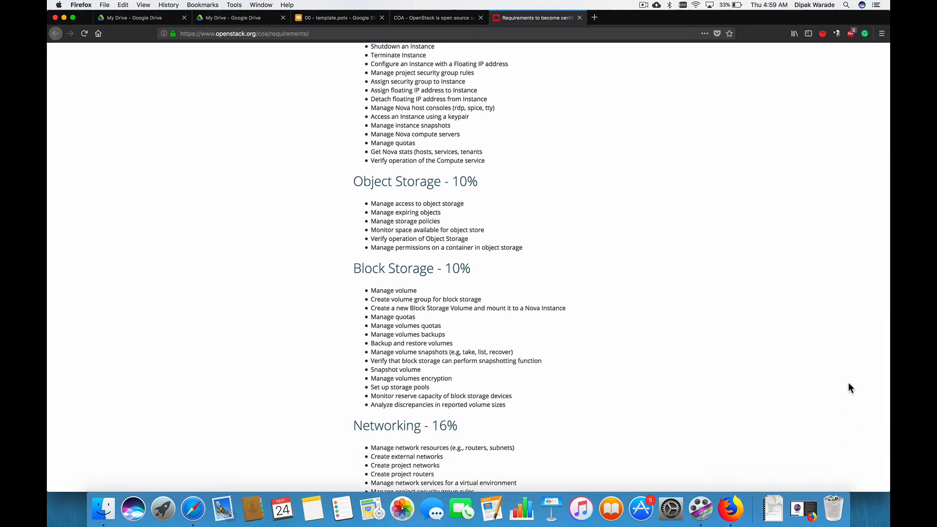
{"action": "scroll", "scroll_direction": "down", "scroll_amount": 3}
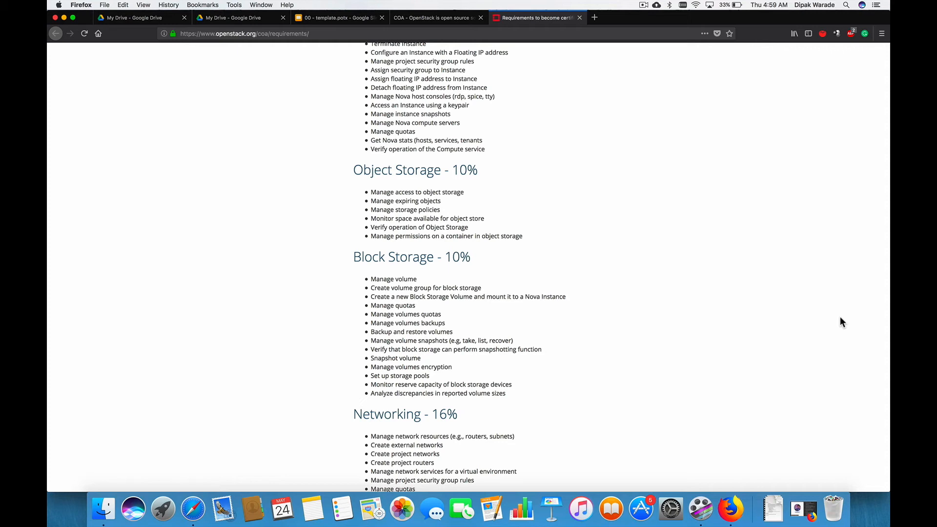
{"action": "scroll", "scroll_direction": "down", "scroll_amount": 3}
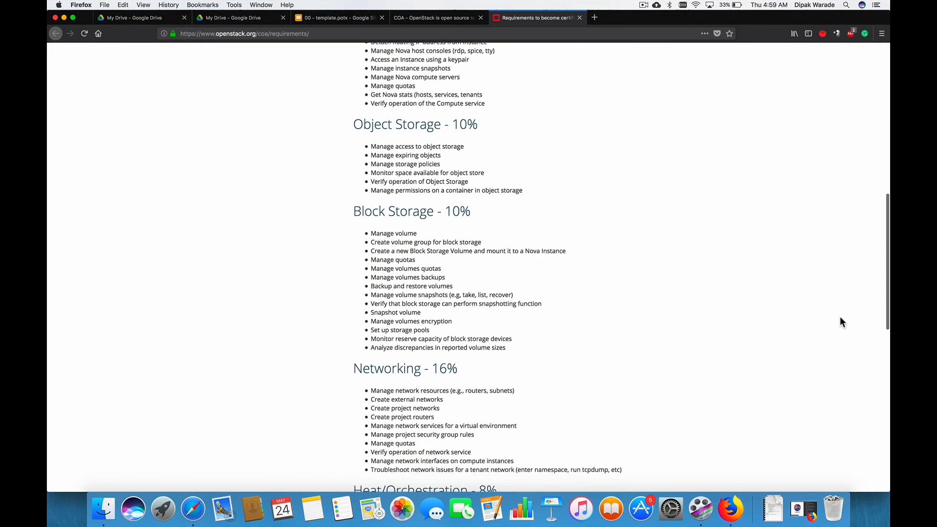
{"action": "scroll", "scroll_direction": "down", "scroll_amount": 3}
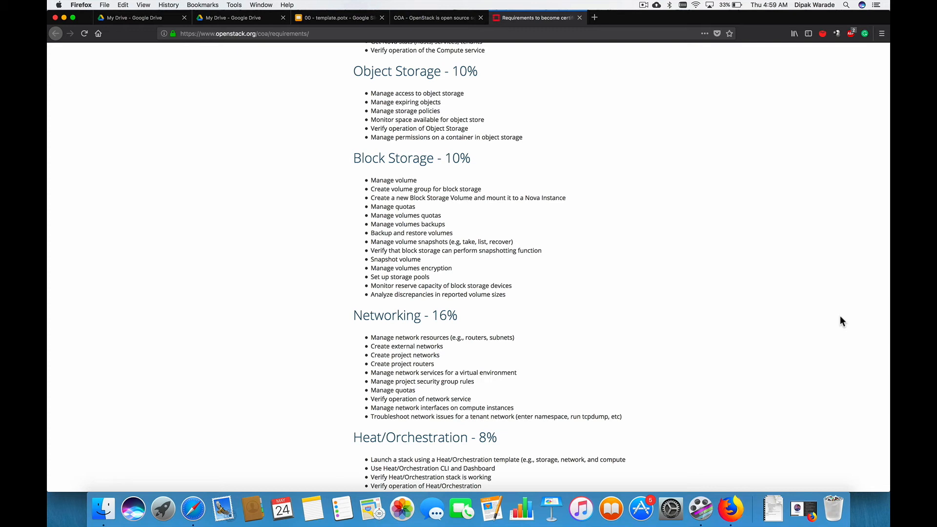
{"action": "scroll", "scroll_direction": "down", "scroll_amount": 3}
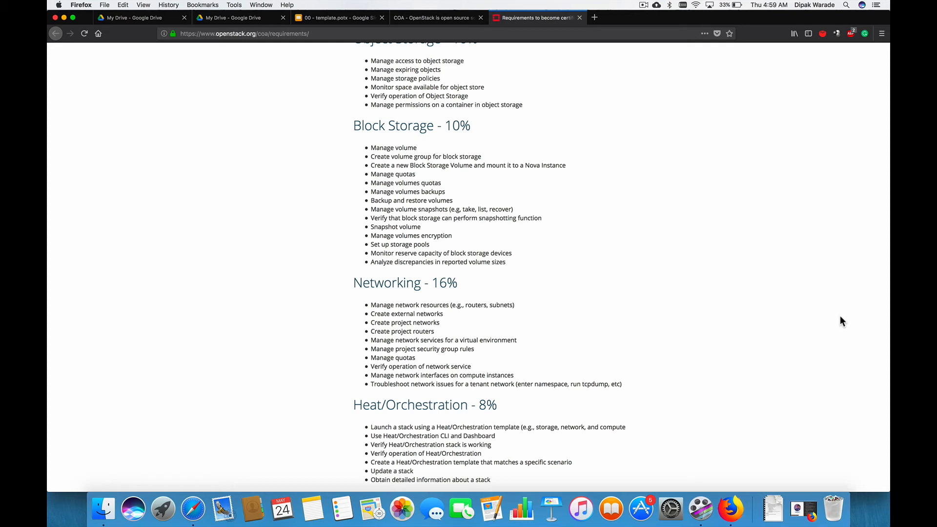
Step: Scroll to the full Troubleshooting (13%) task list and the Image management heading
{"action": "scroll", "scroll_direction": "down", "scroll_amount": 3}
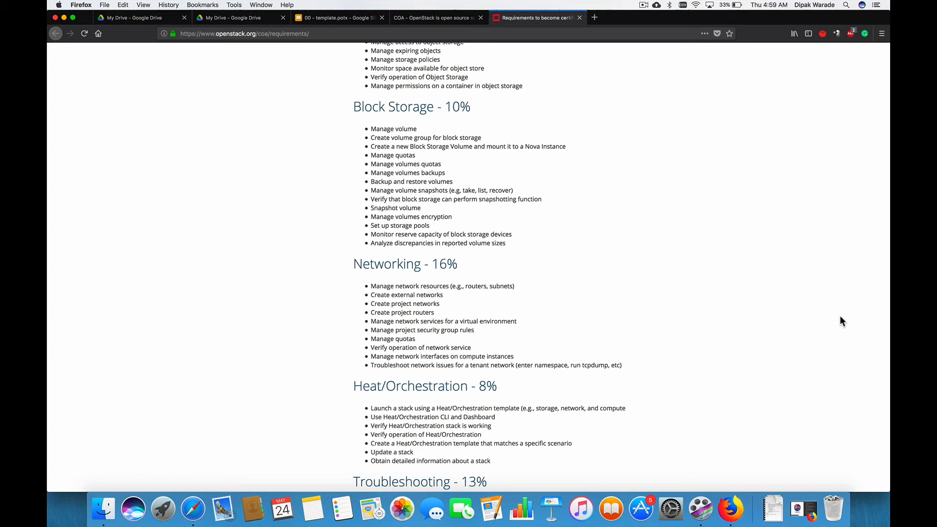
{"action": "scroll", "scroll_direction": "down", "scroll_amount": 3}
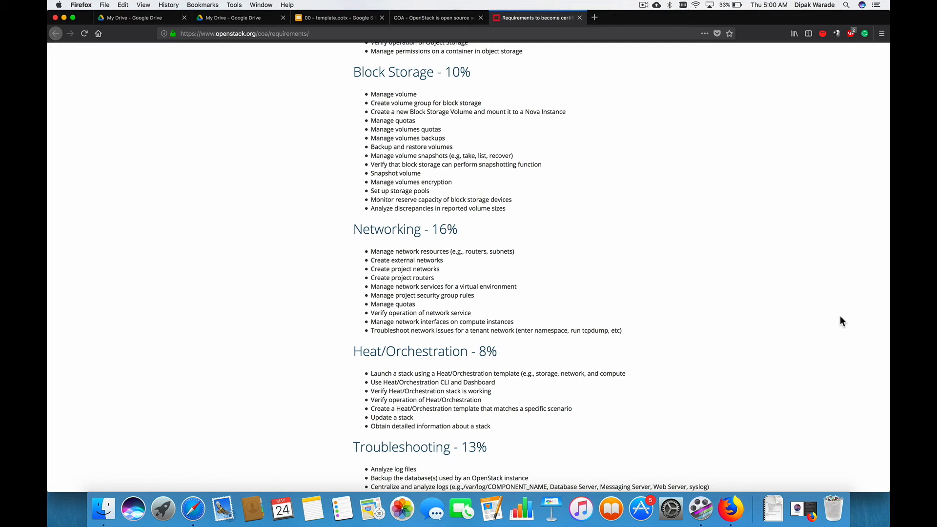
{"action": "scroll", "scroll_direction": "down", "scroll_amount": 3}
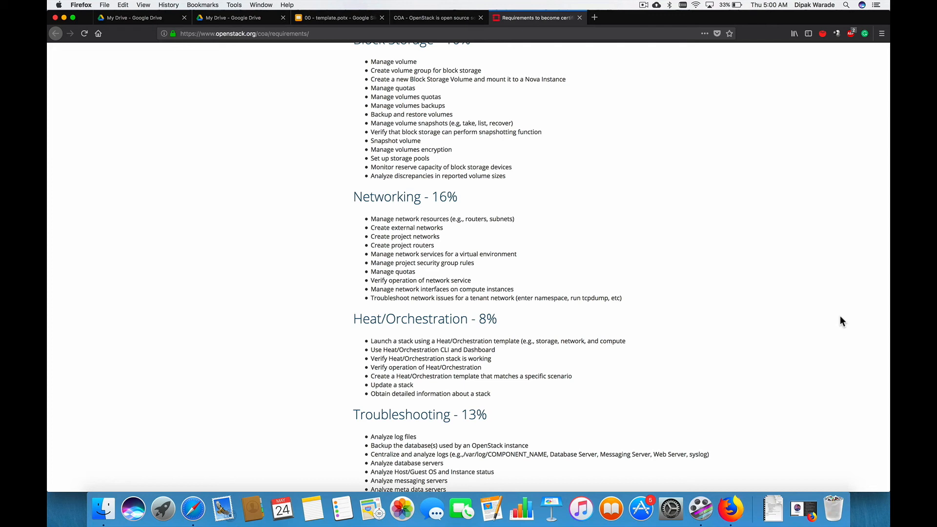
{"action": "scroll", "scroll_direction": "down", "scroll_amount": 3}
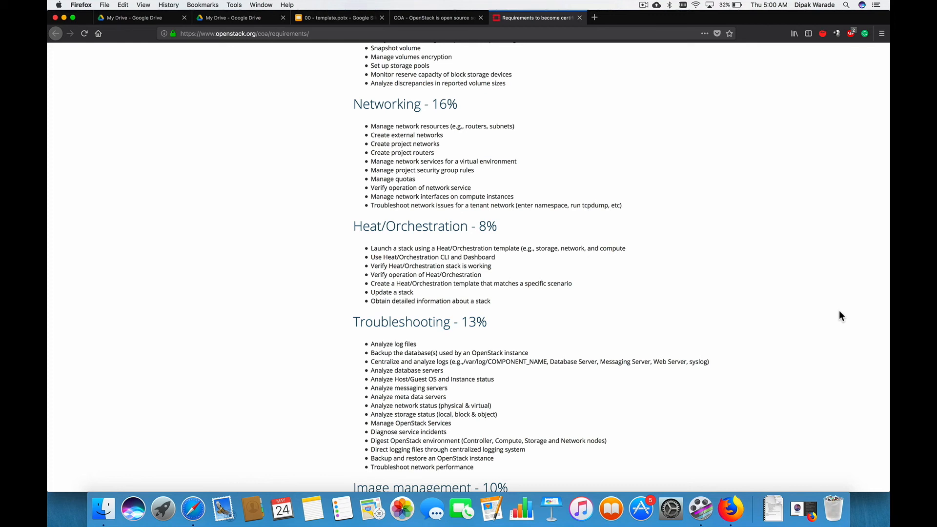
Step: Scroll to the first Image management task, deploying a new image to an instance
{"action": "scroll", "scroll_direction": "down", "scroll_amount": 3}
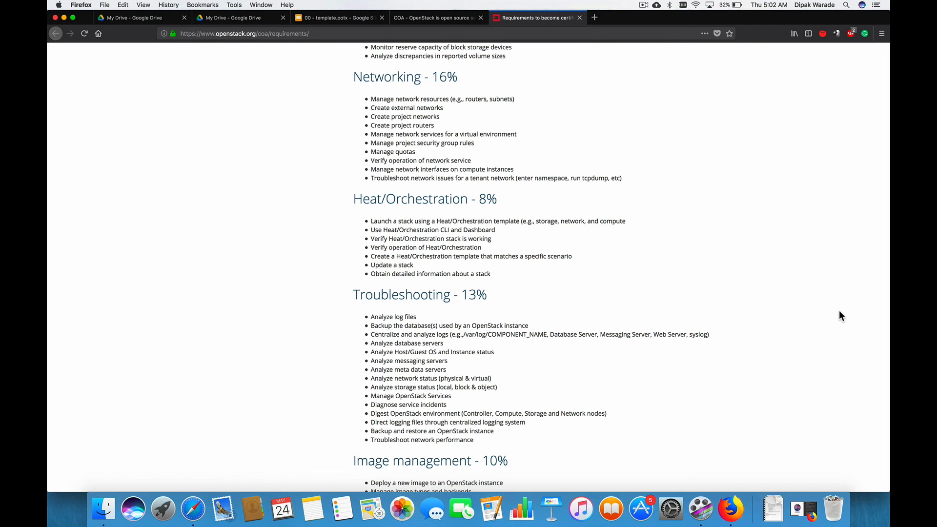
Step: Scroll to the full Image management (10%) task list and the page footer
{"action": "scroll", "scroll_direction": "down", "scroll_amount": 3}
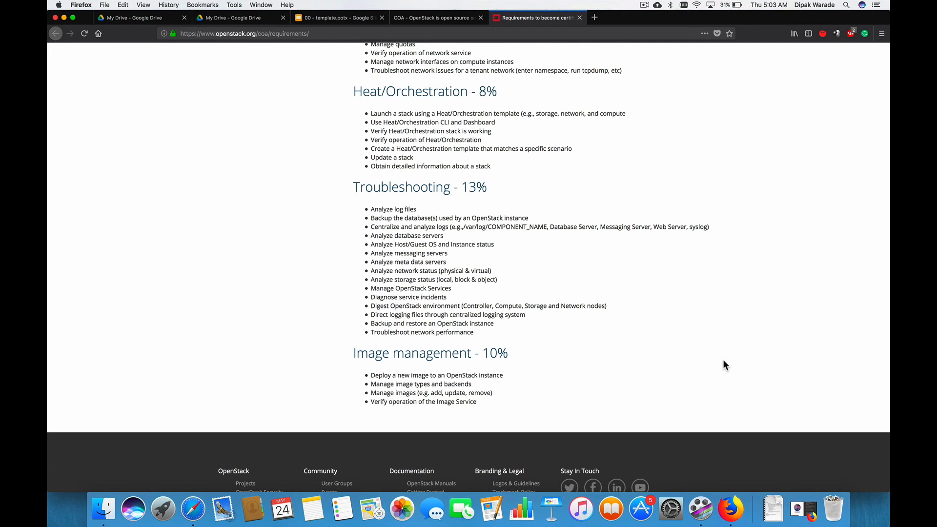
Step: Scroll up to the page title, introduction and first exam domains
{"action": "scroll", "scroll_direction": "up", "scroll_amount": 3}
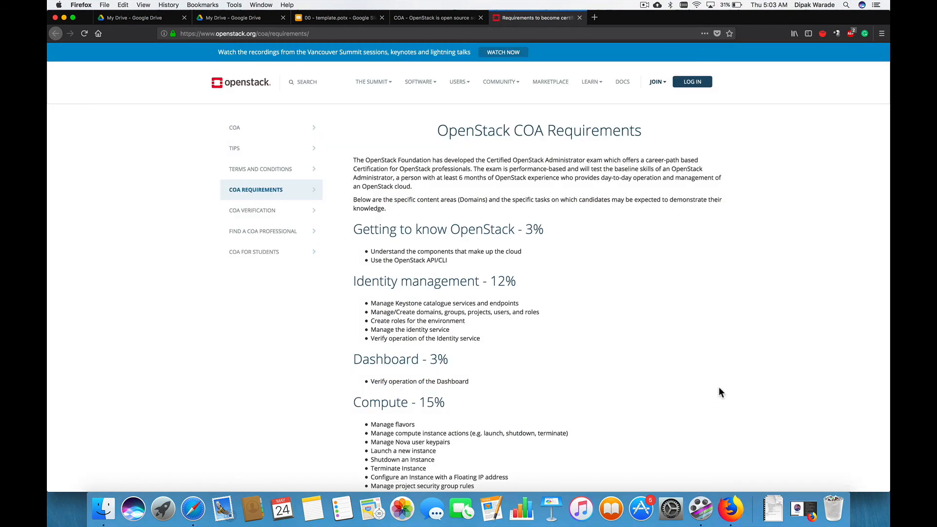
{"action": "mouse_move", "coordinate": [701, 509]}
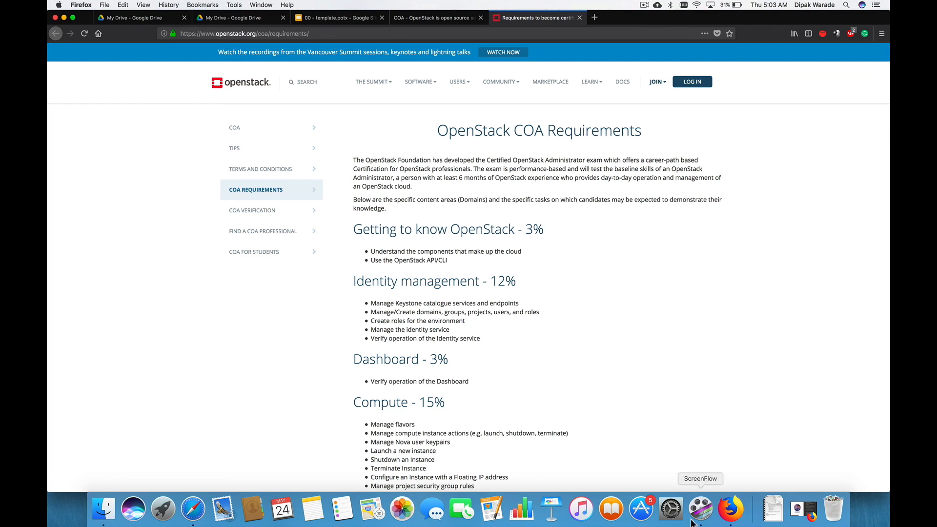
{"action": "mouse_move", "coordinate": [721, 421]}
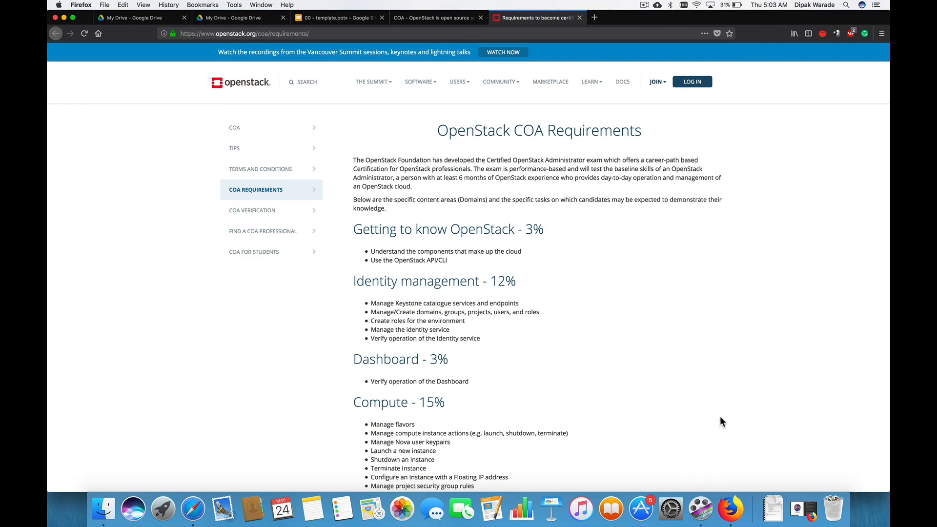